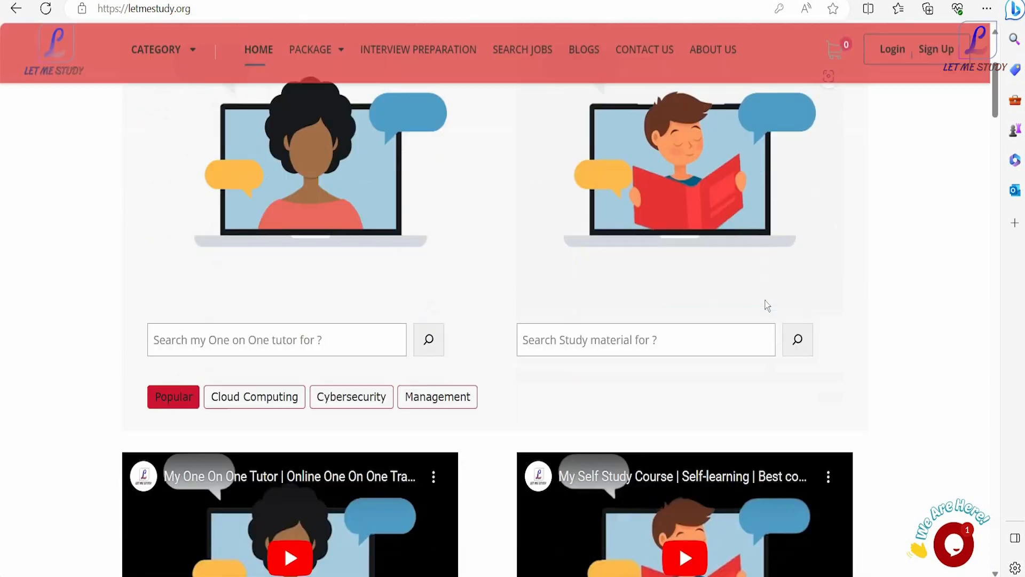
# Start a new course from the dashboard, reaching the blank course creation form
pyautogui.scroll(-3)
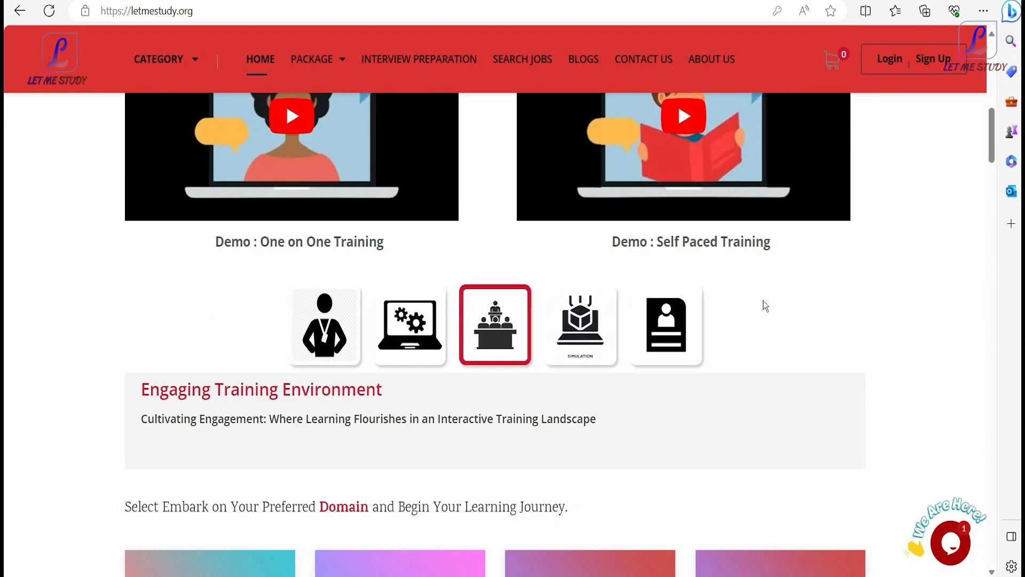
pyautogui.scroll(-3)
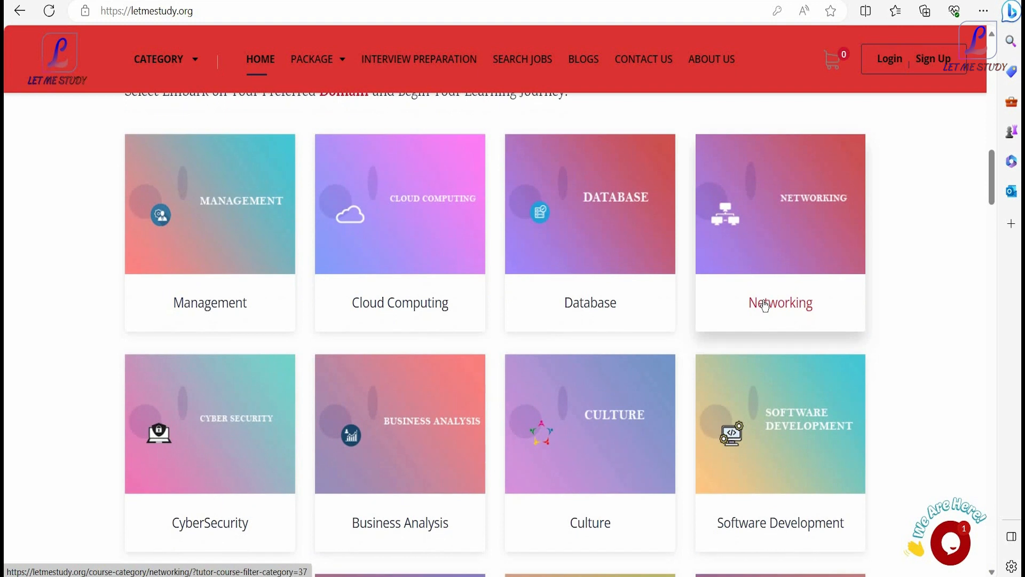
pyautogui.scroll(-3)
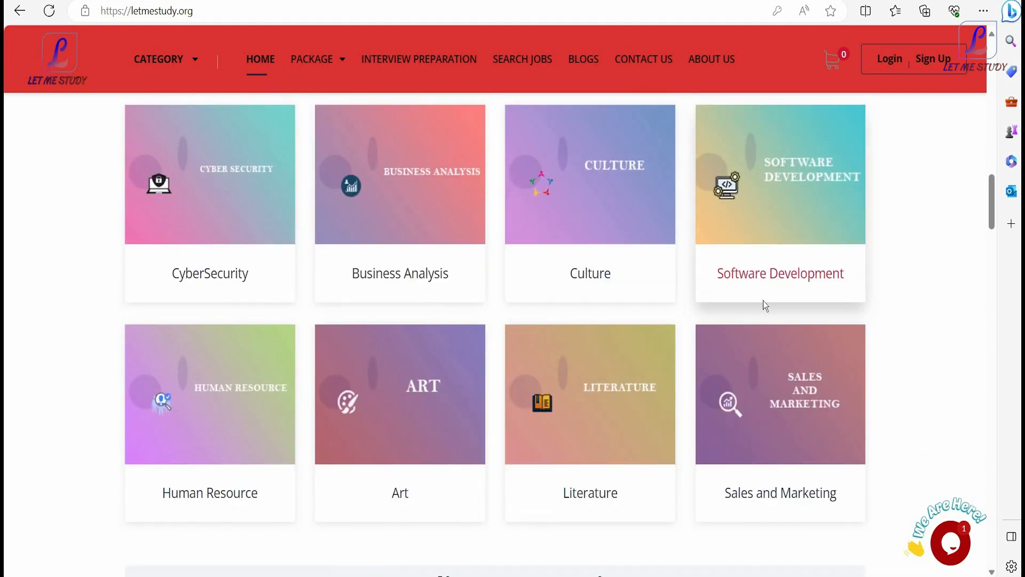
pyautogui.scroll(-3)
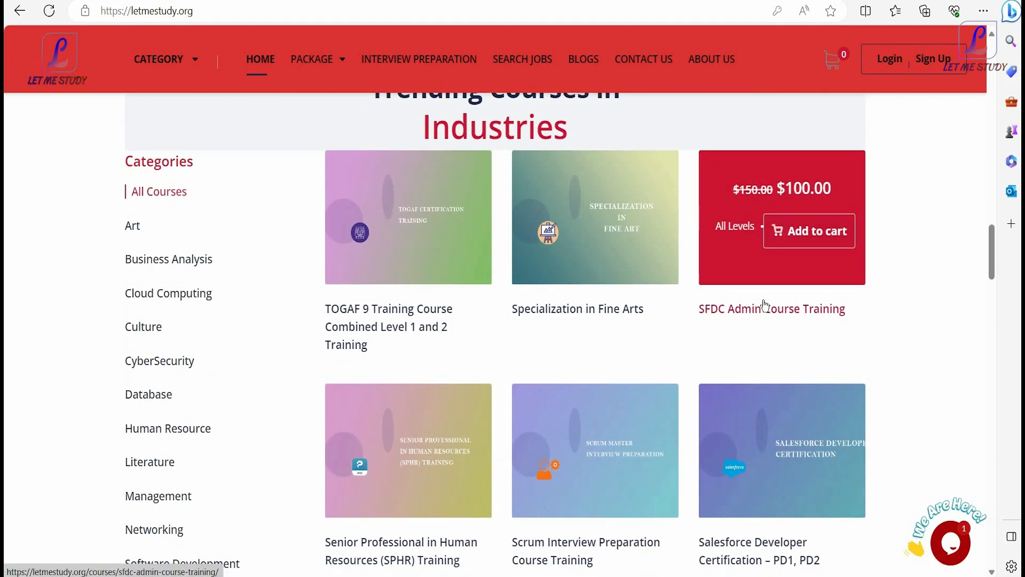
pyautogui.scroll(-3)
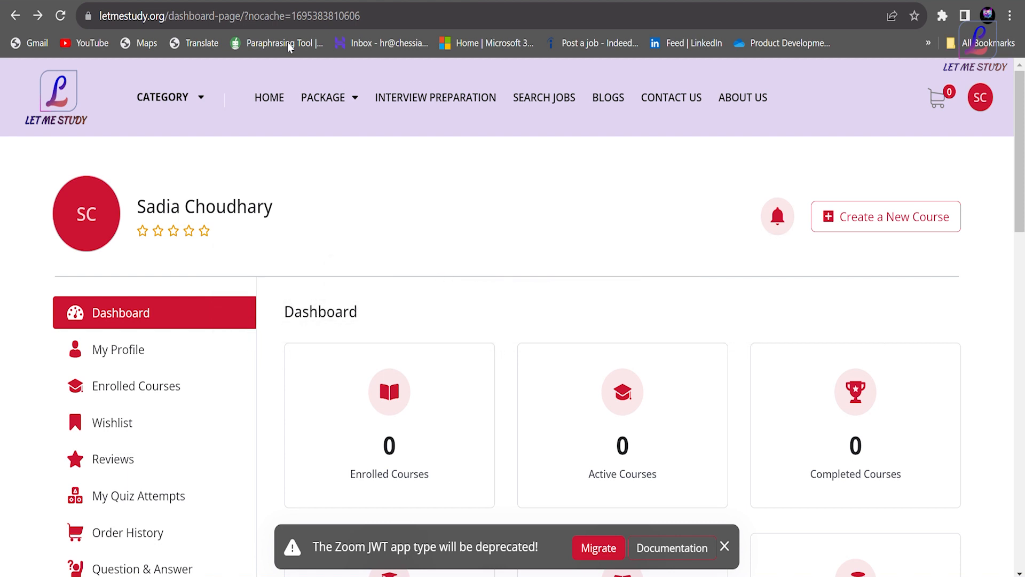
pyautogui.moveTo(393, 198)
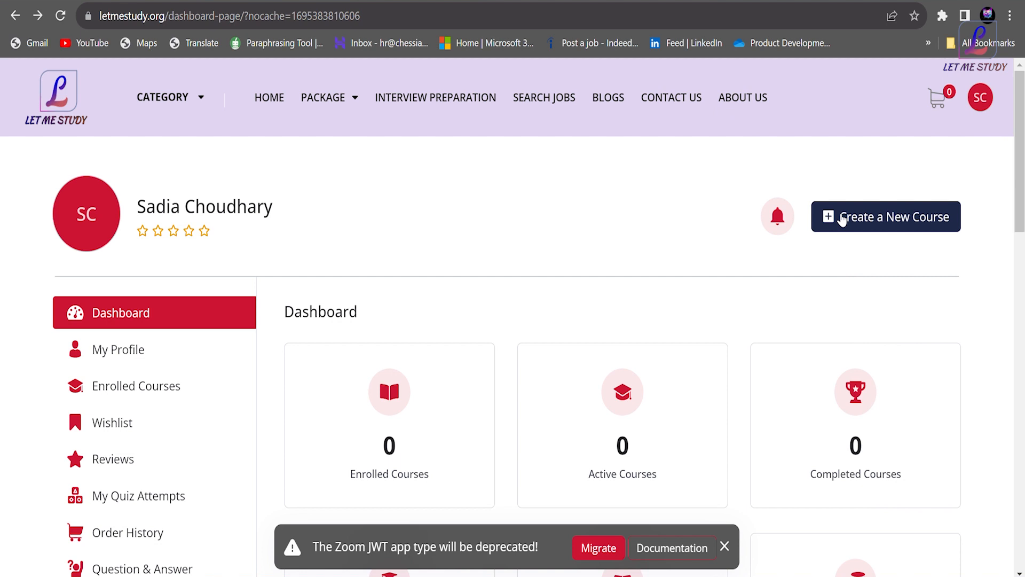
pyautogui.moveTo(862, 222)
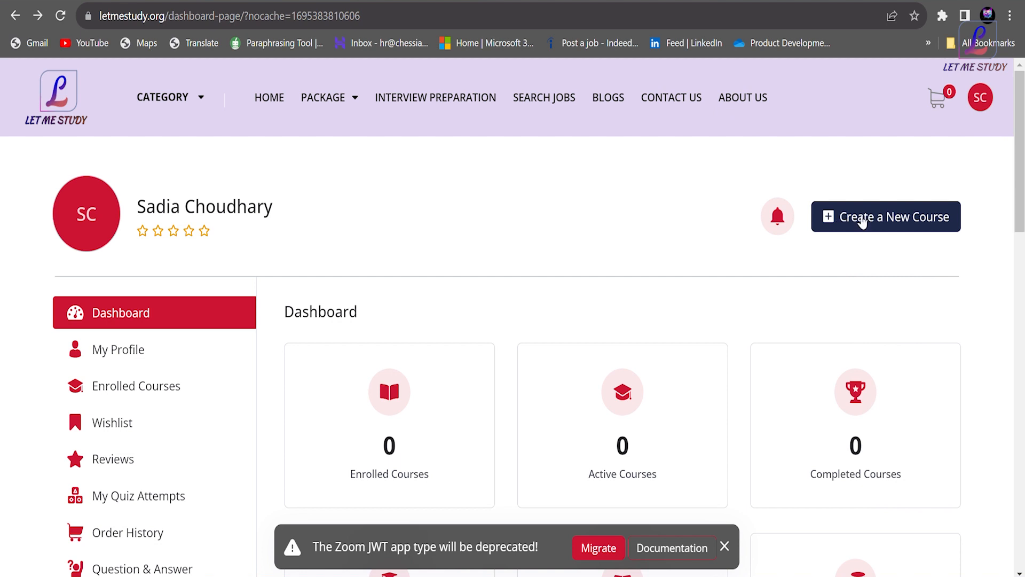
pyautogui.click(886, 217)
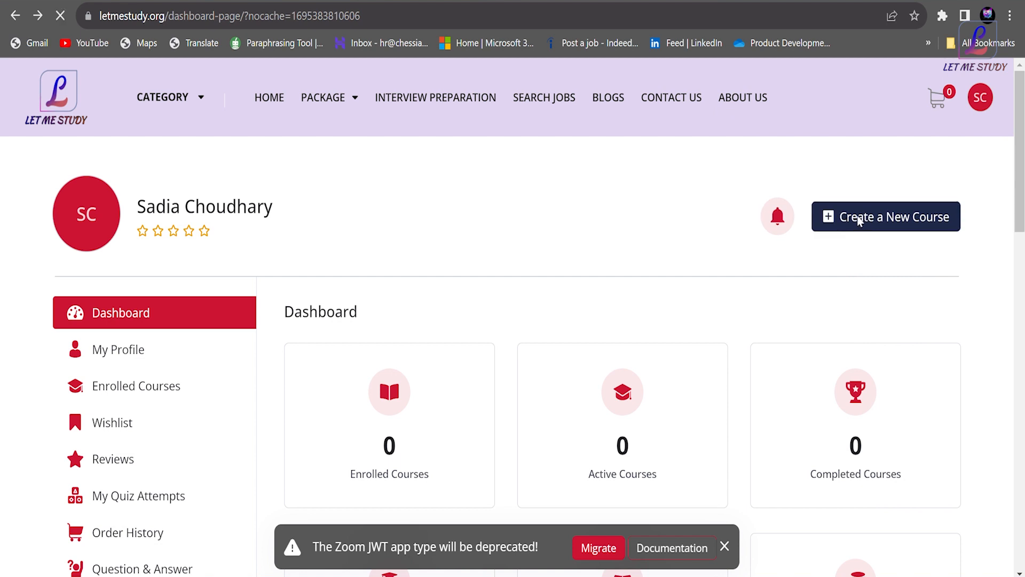
pyautogui.click(885, 216)
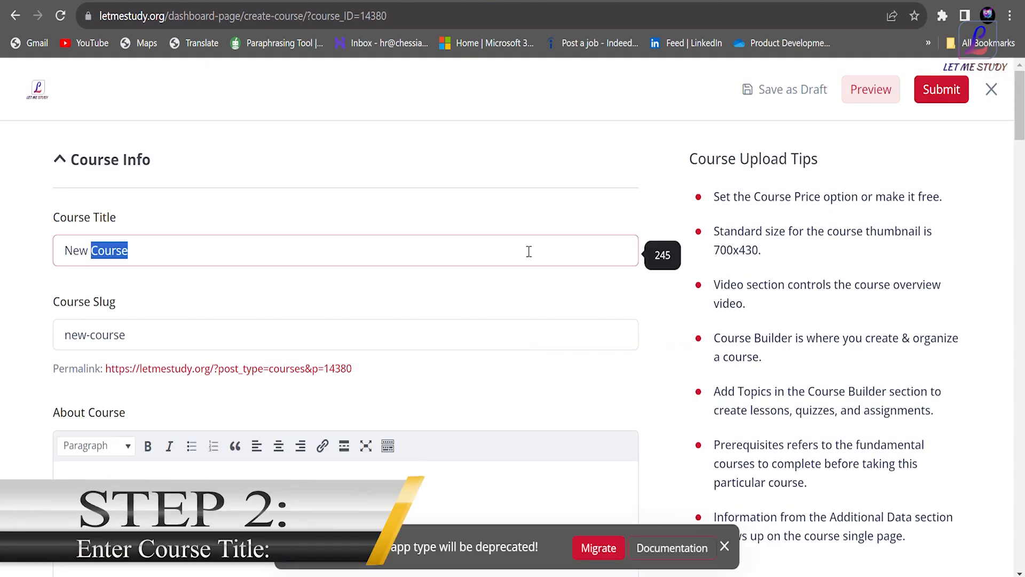
# Title the course 'AWS Devops' and dismiss the Zoom deprecation notice
pyautogui.write('AWS')
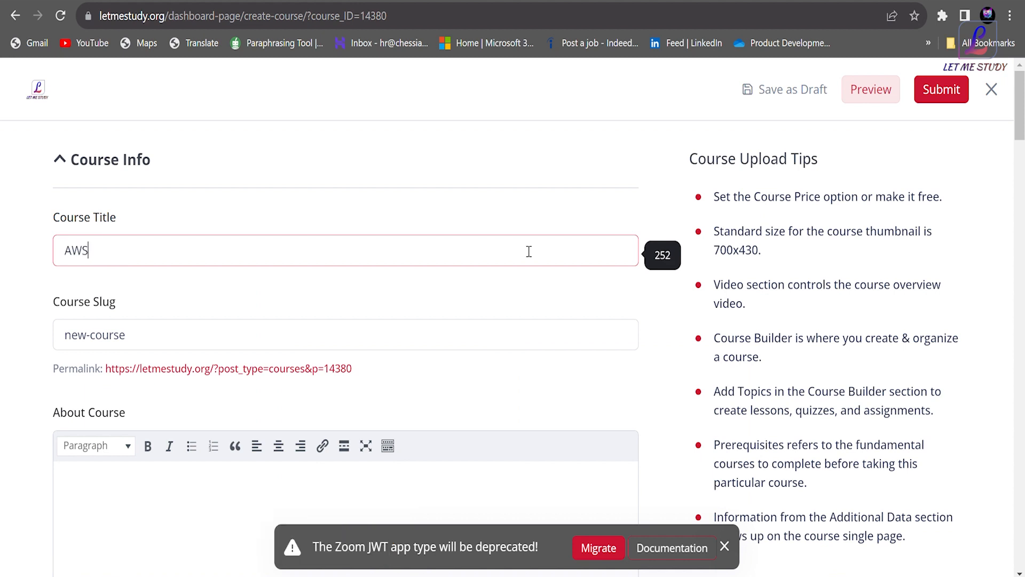
pyautogui.write('Devops')
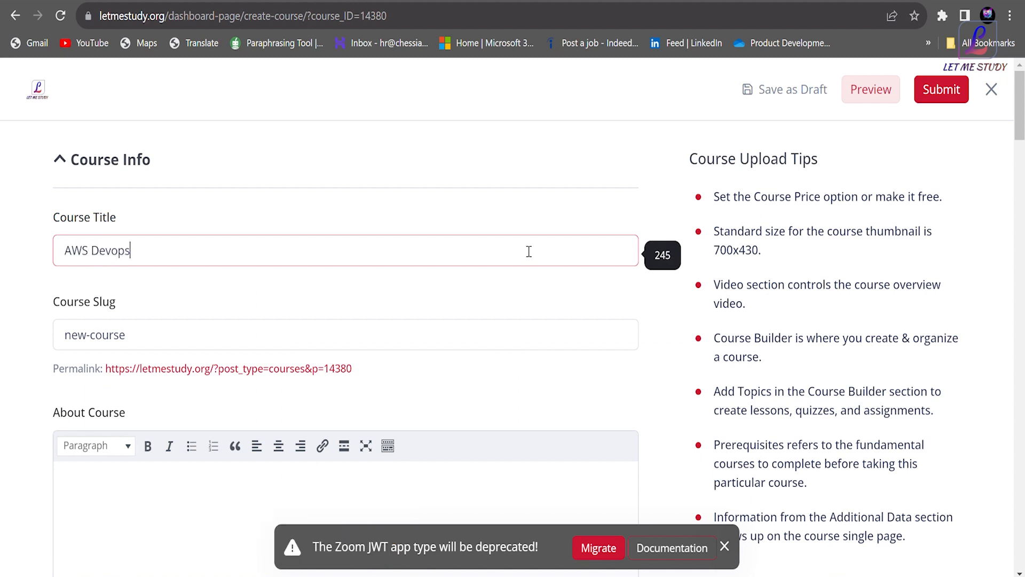
pyautogui.moveTo(544, 274)
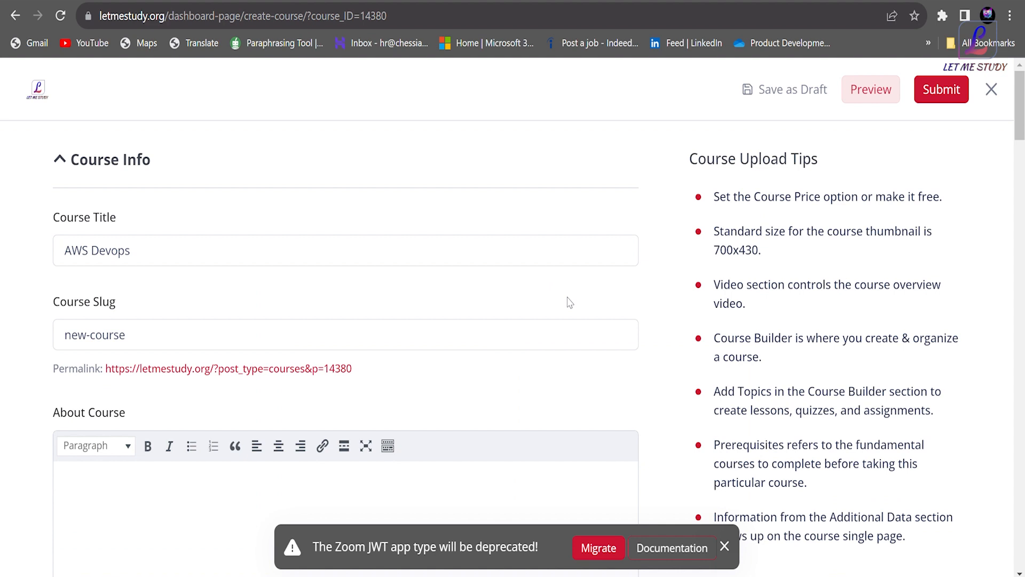
pyautogui.moveTo(682, 384)
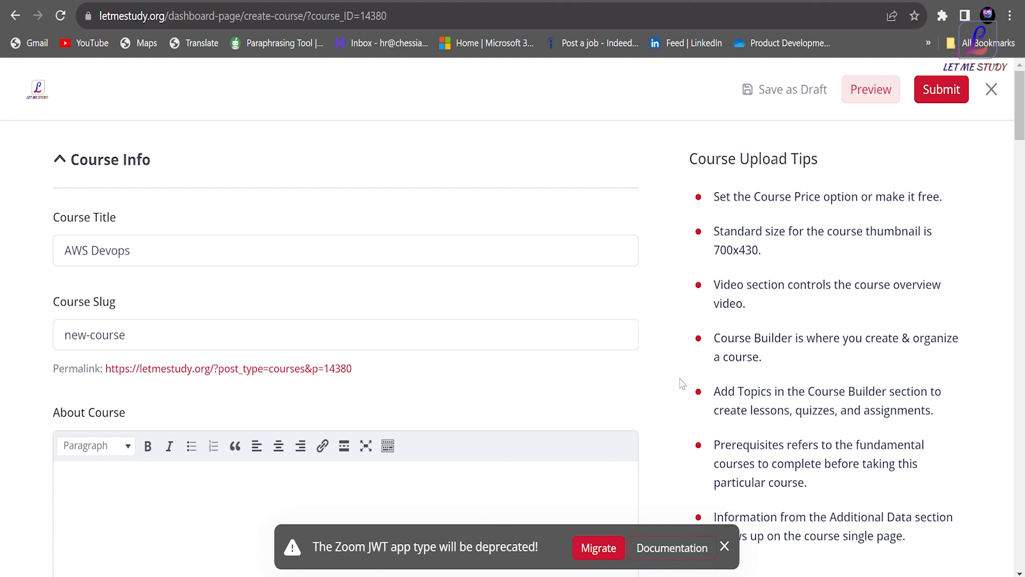
pyautogui.click(725, 545)
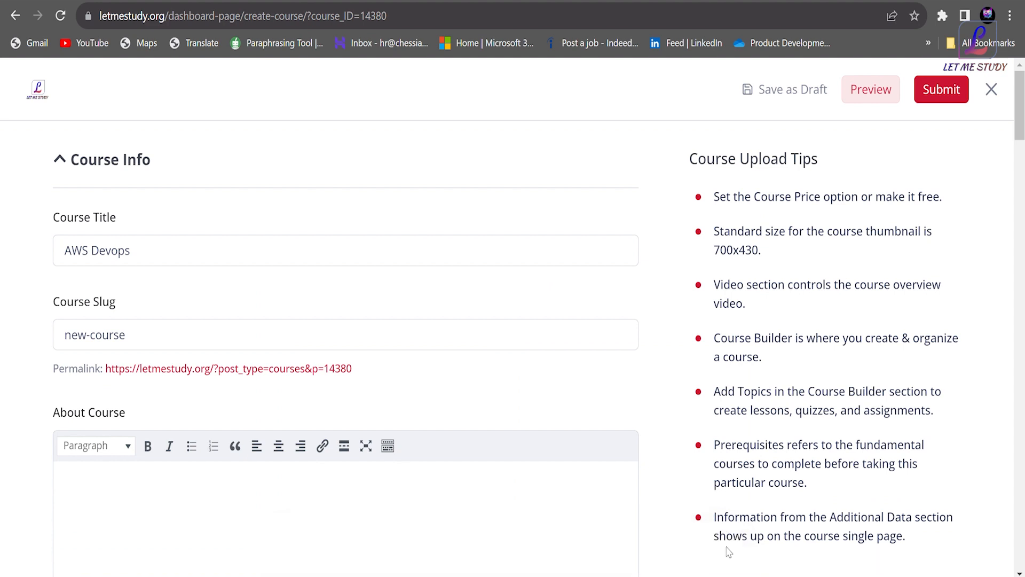
# Fill the About Course box with a paragraph describing AWS DevOps practices and services
pyautogui.scroll(-3)
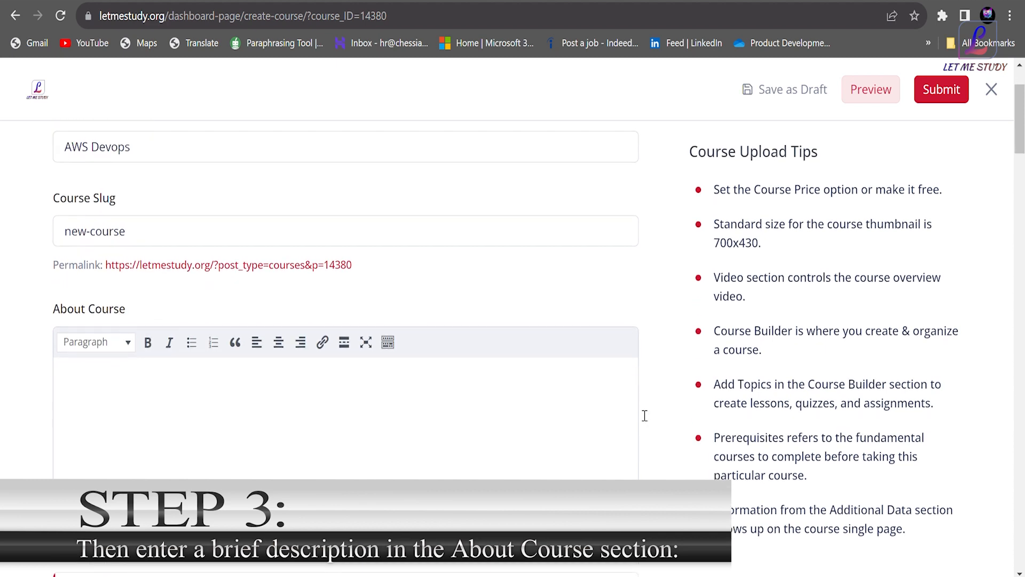
pyautogui.scroll(-3)
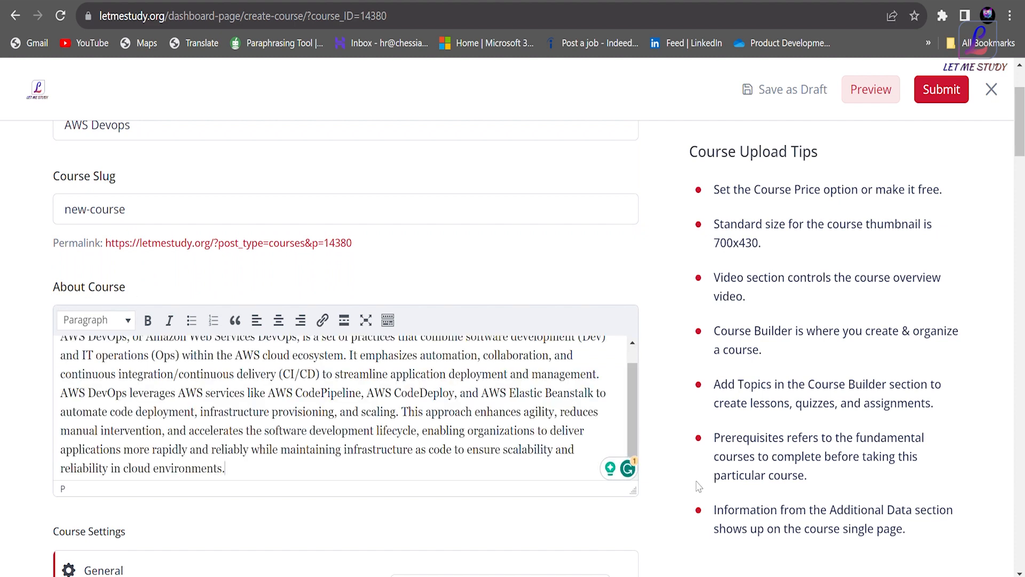
pyautogui.moveTo(670, 487)
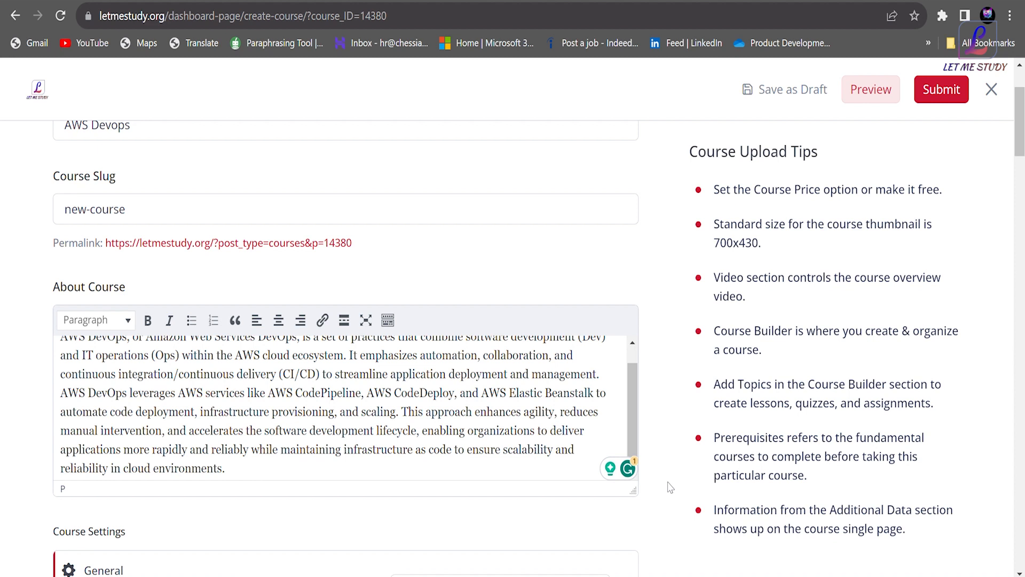
# Change Difficulty Level from Intermediate to All Levels
pyautogui.scroll(-3)
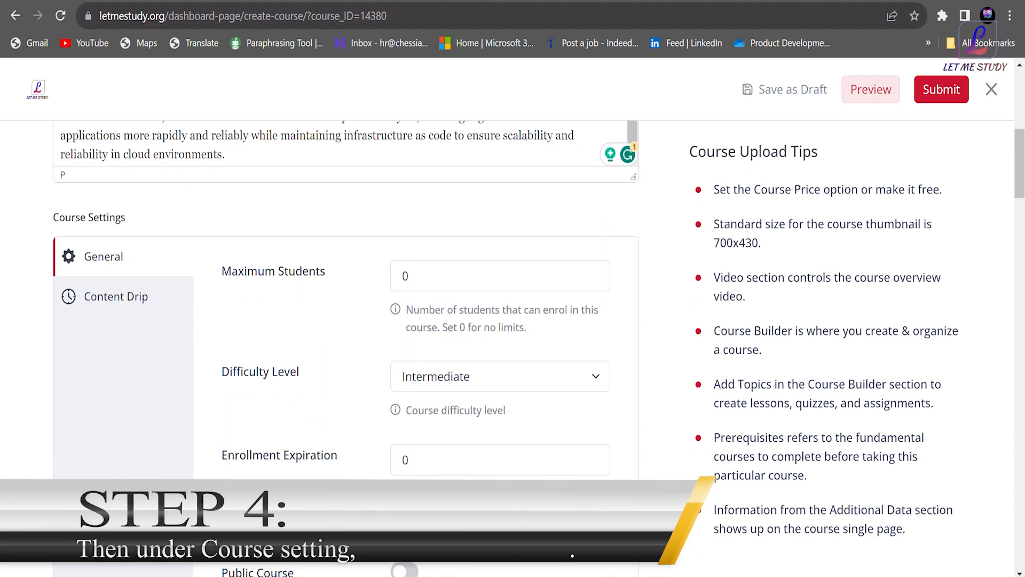
pyautogui.click(499, 376)
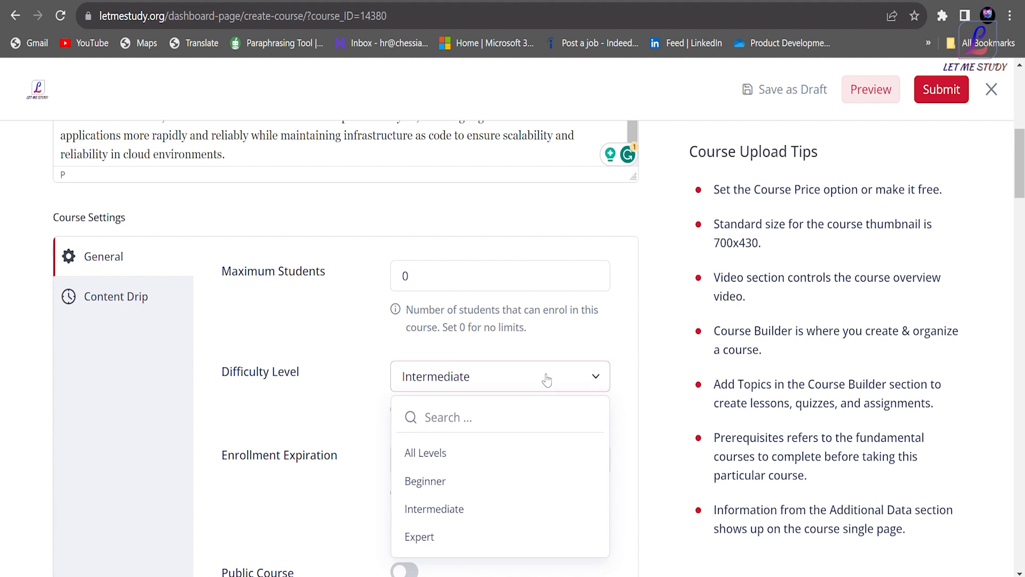
pyautogui.click(500, 417)
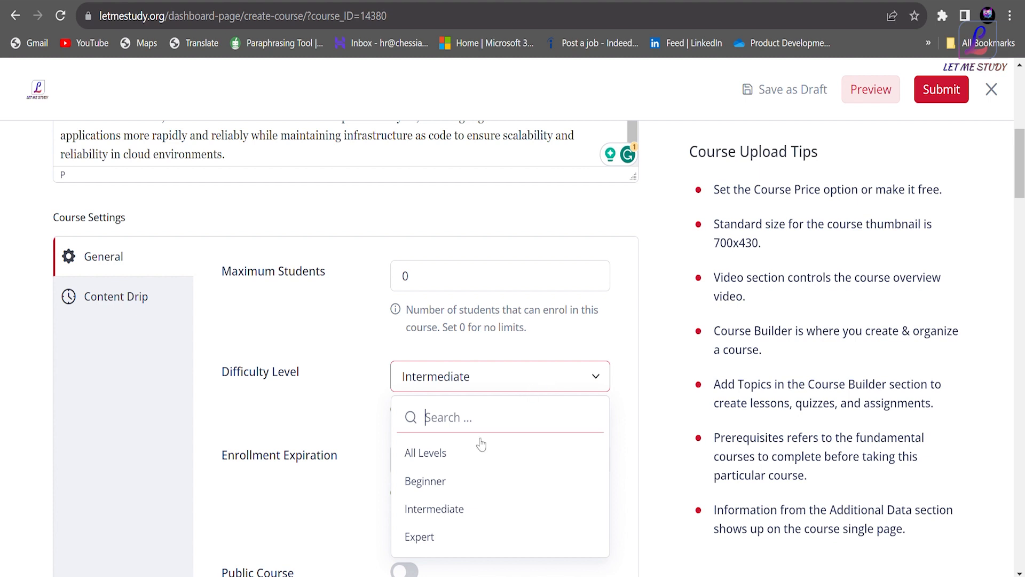
pyautogui.click(425, 453)
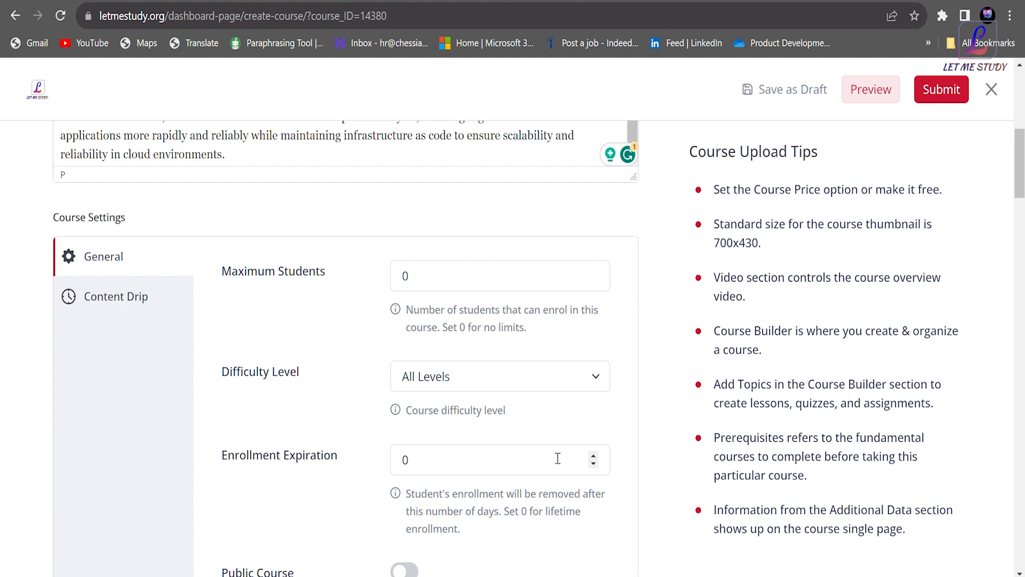
# Set Enrollment Expiration to 180 days instead of lifetime access
pyautogui.write('1')
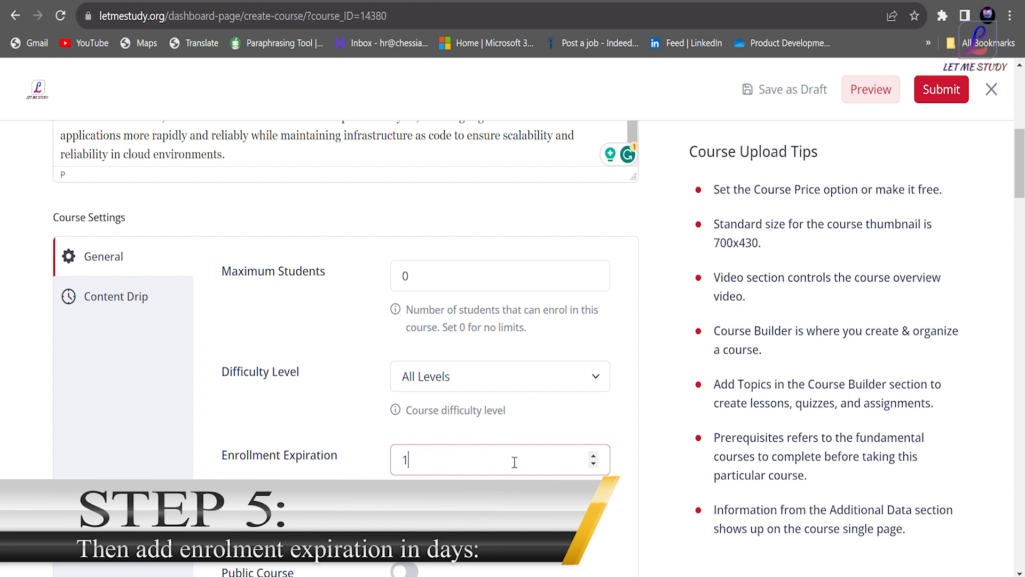
pyautogui.write('80')
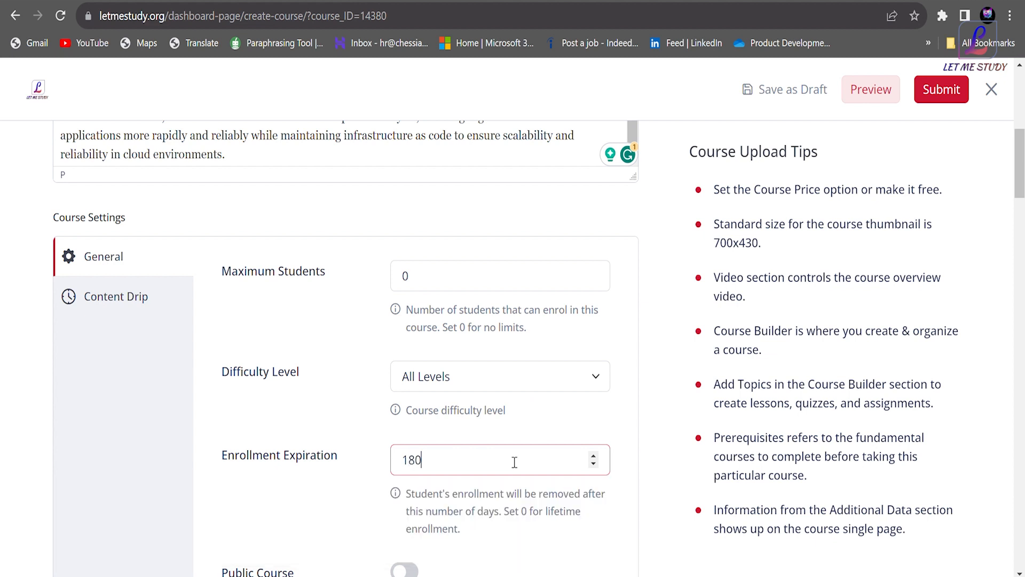
pyautogui.moveTo(662, 475)
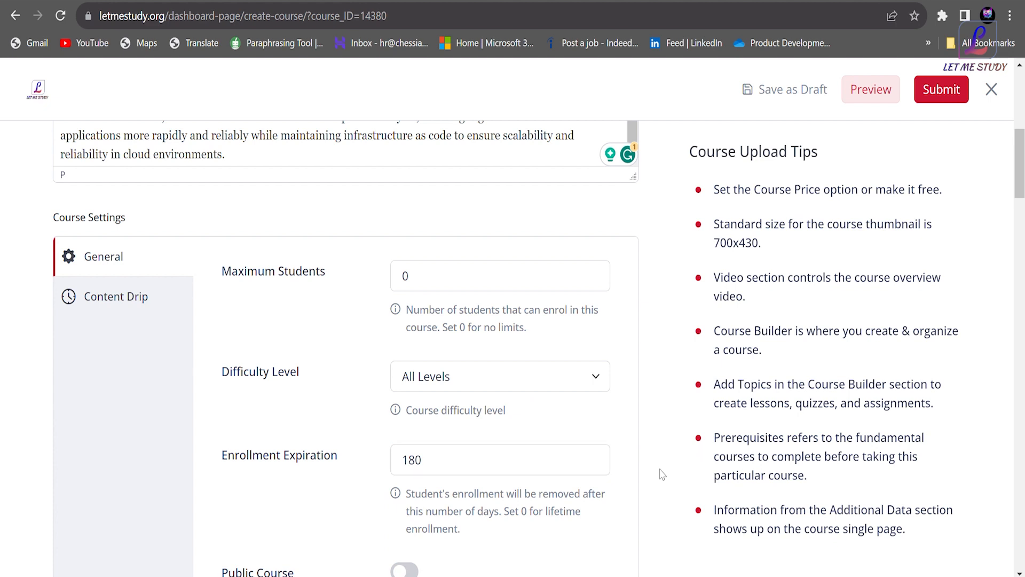
pyautogui.click(500, 459)
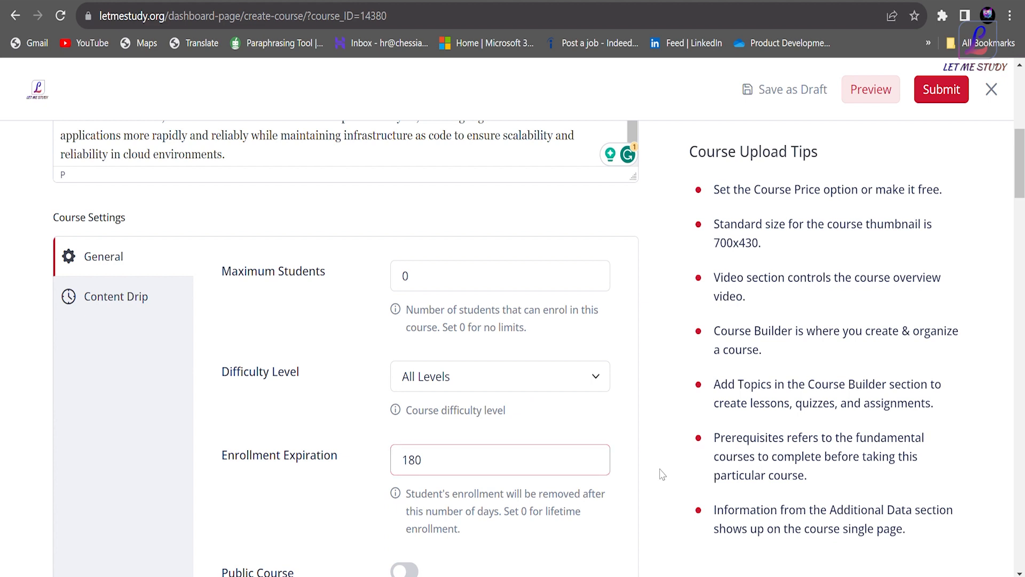
pyautogui.click(500, 459)
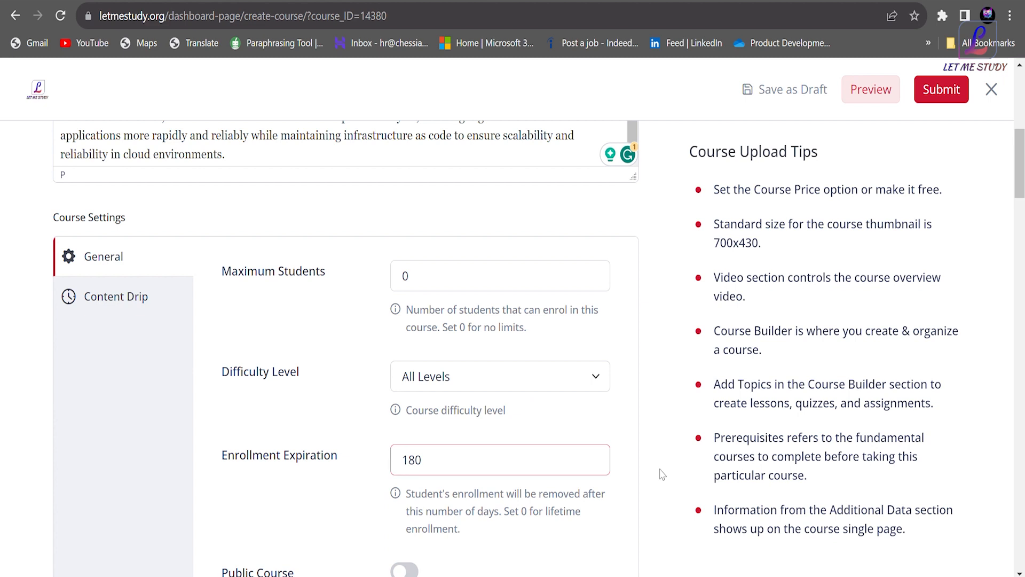
# Categorize the course as Cloud Computing and make it paid: 500 regular, 400 discounted
pyautogui.scroll(-3)
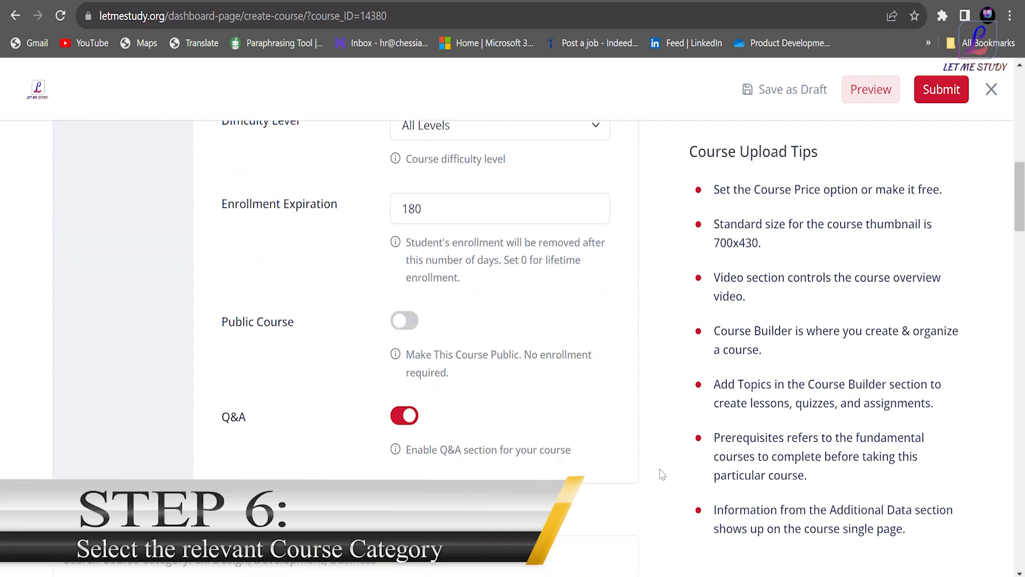
pyautogui.scroll(-3)
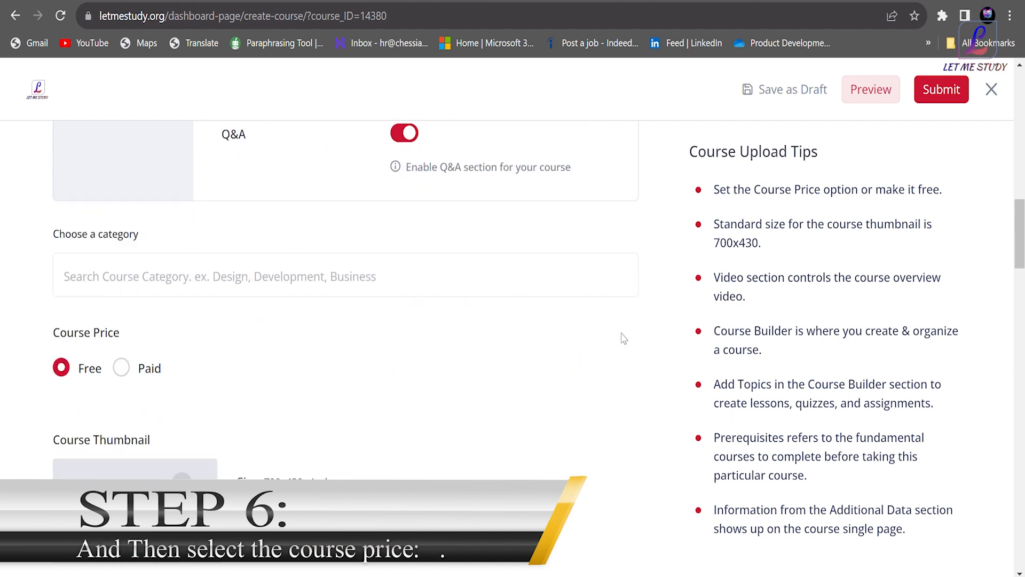
pyautogui.scroll(-3)
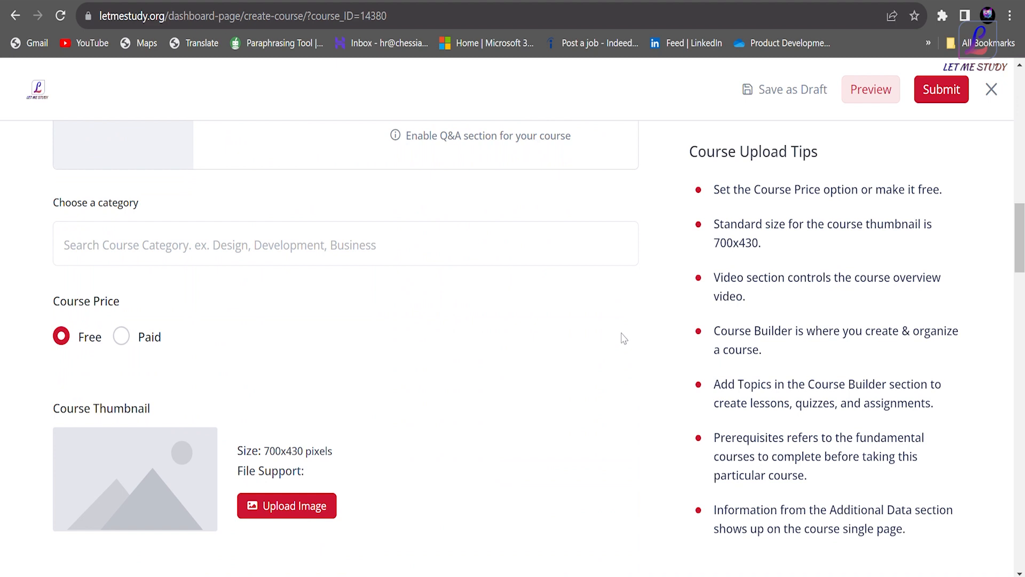
pyautogui.click(346, 244)
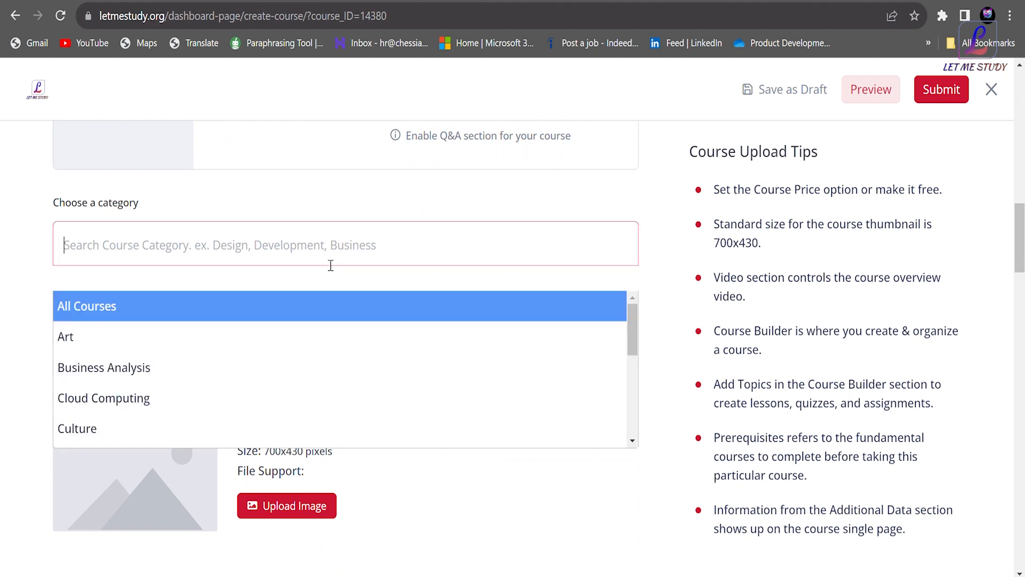
pyautogui.click(103, 397)
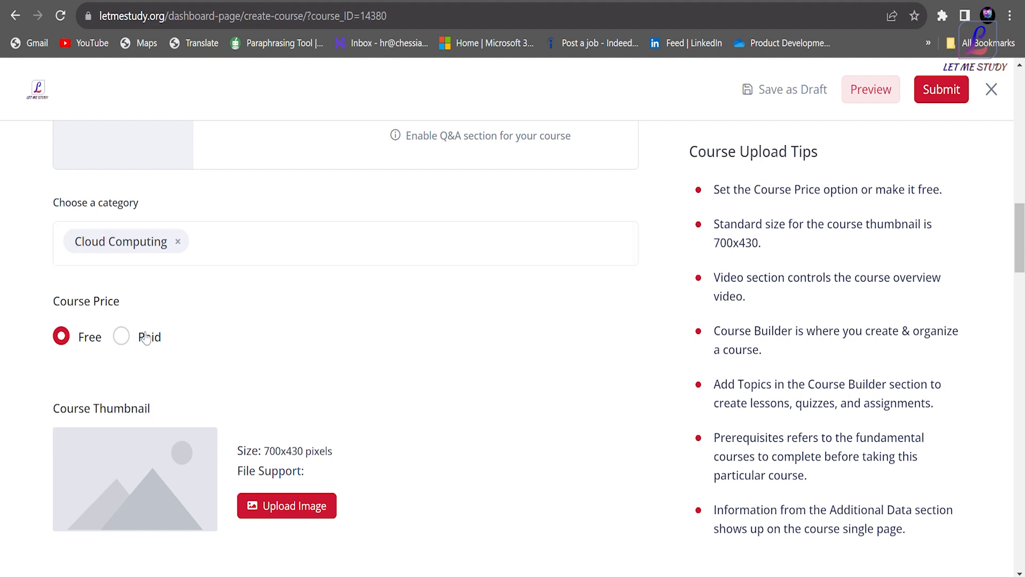
pyautogui.moveTo(120, 338)
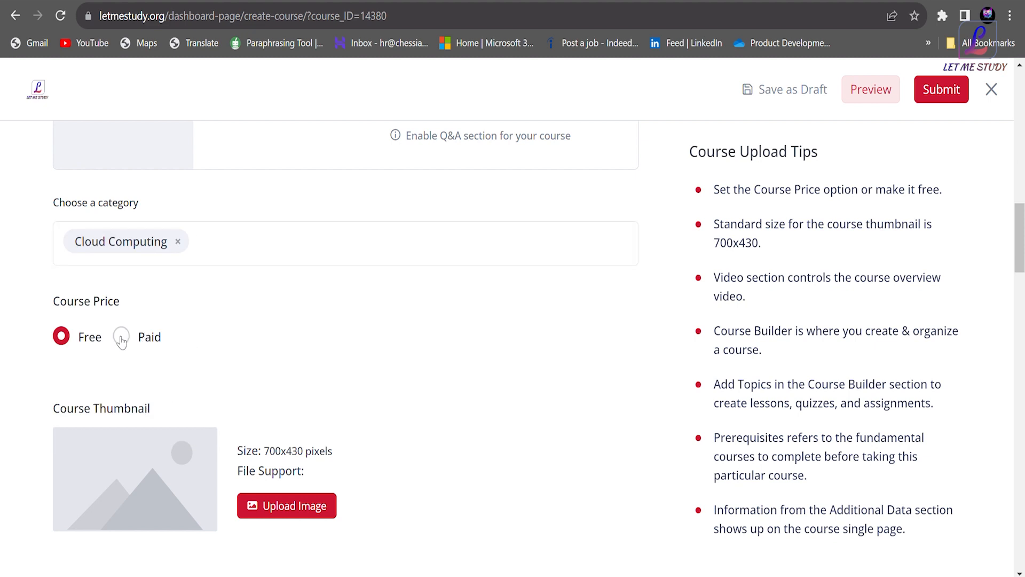
pyautogui.click(121, 335)
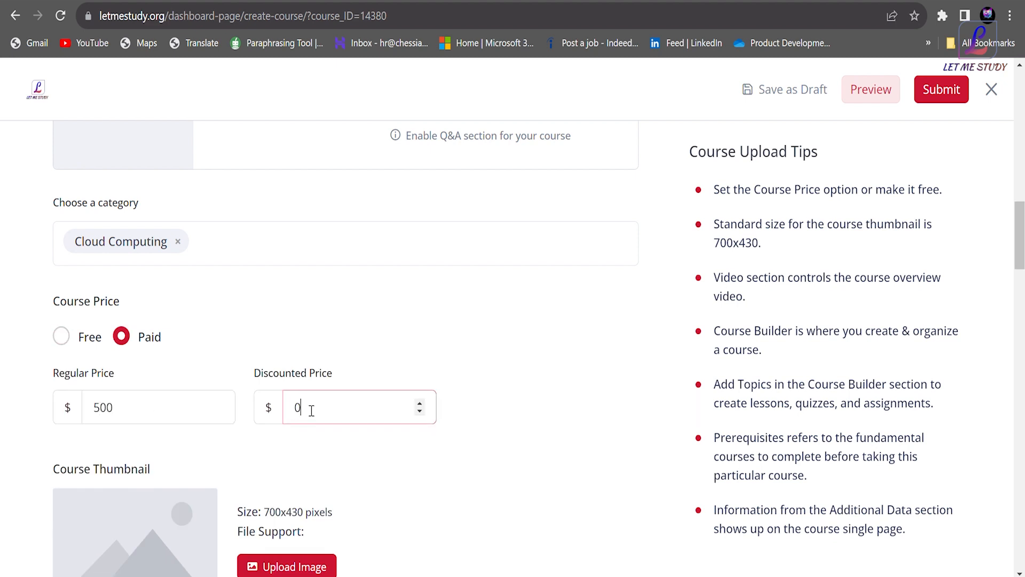
pyautogui.write('400')
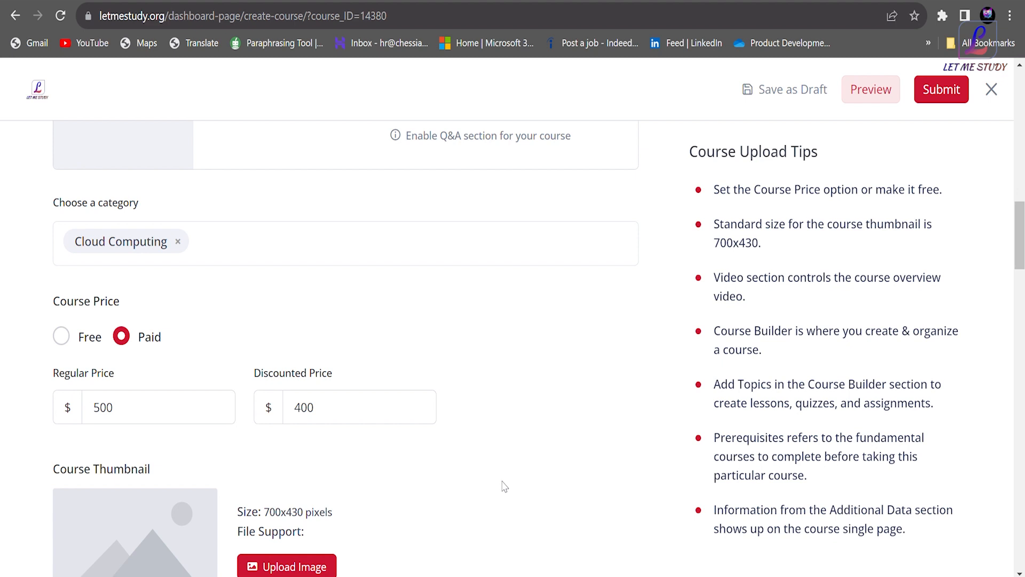
pyautogui.scroll(-3)
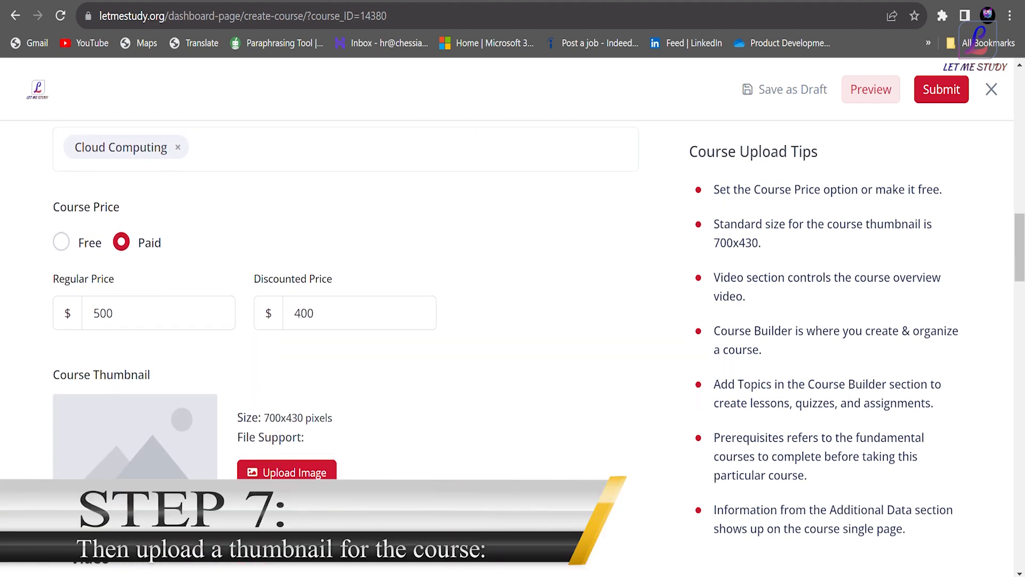
# Set AWS-Devops-3.png from the Media Library as the course thumbnail
pyautogui.click(286, 472)
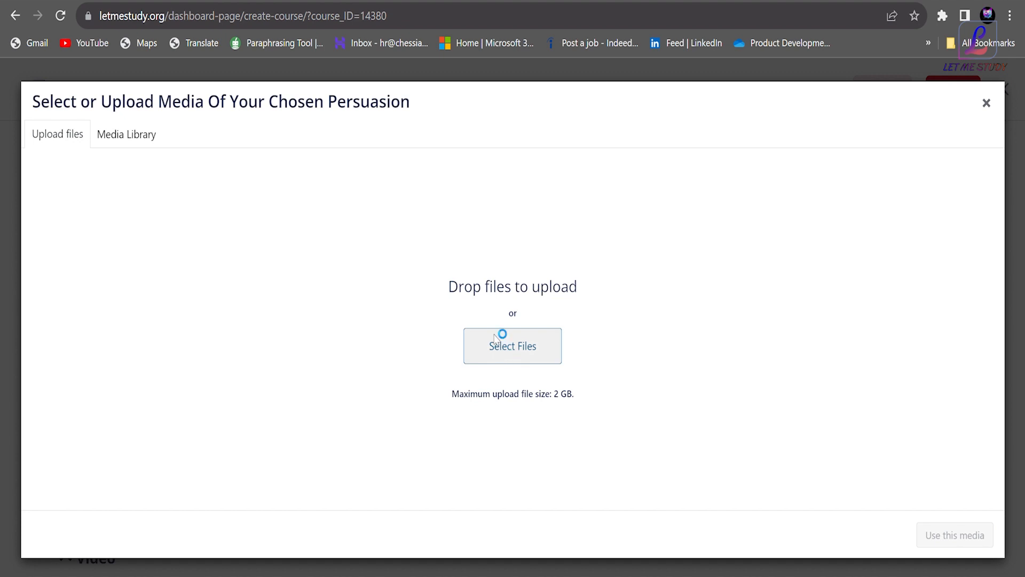
pyautogui.click(512, 346)
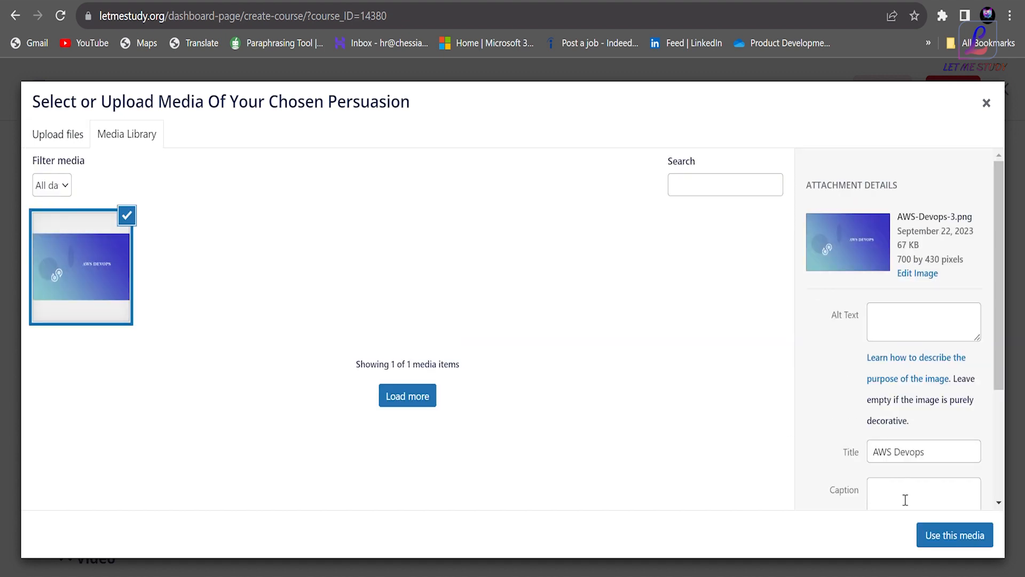
pyautogui.click(954, 535)
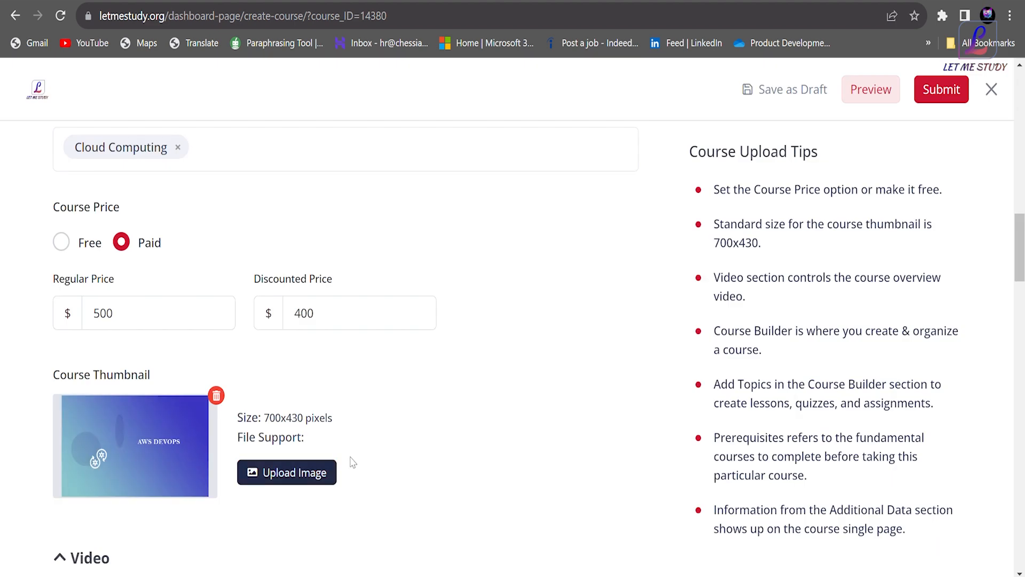
pyautogui.moveTo(564, 436)
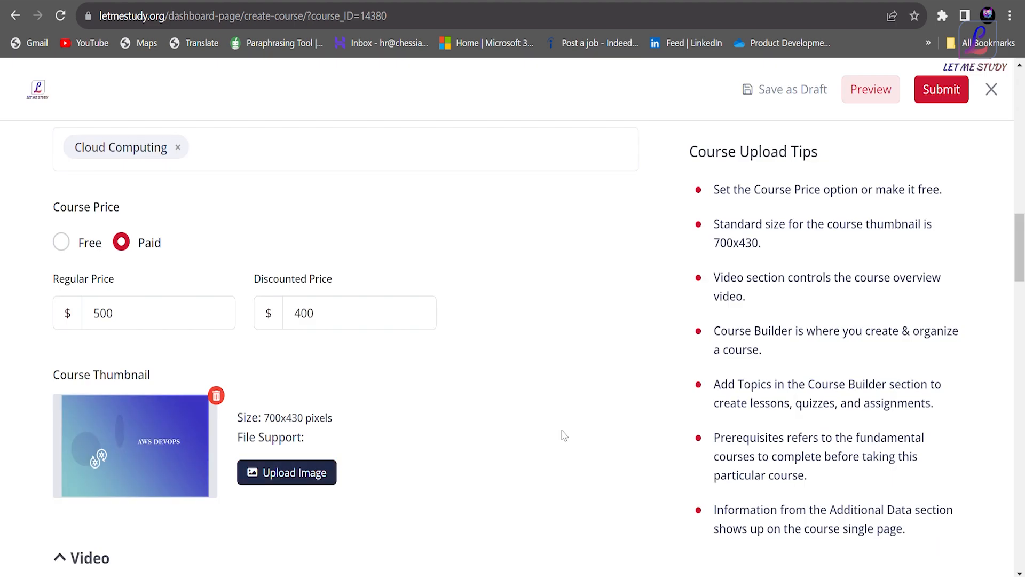
pyautogui.scroll(-3)
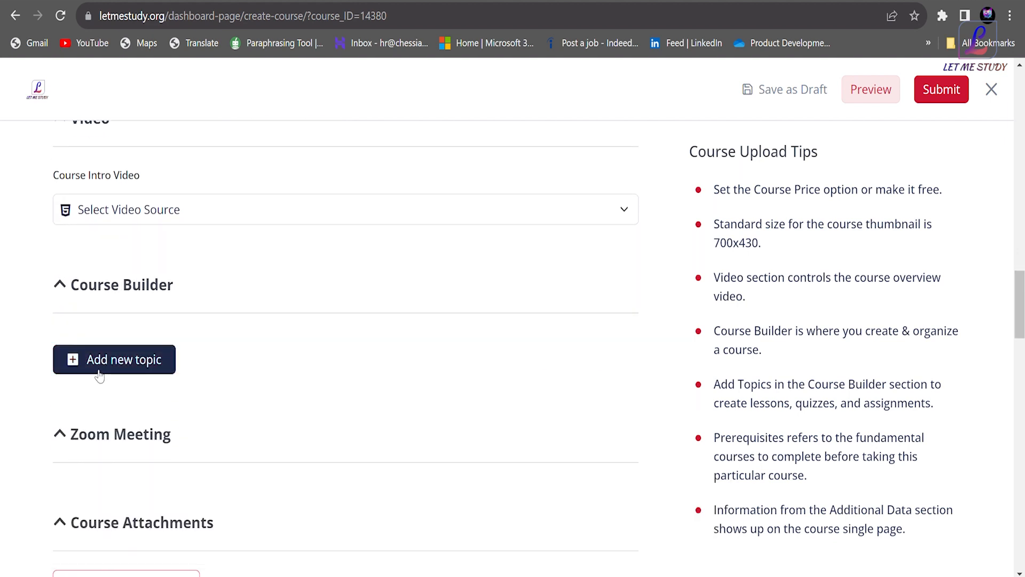
# Add a Course Builder topic named Module1
pyautogui.click(114, 358)
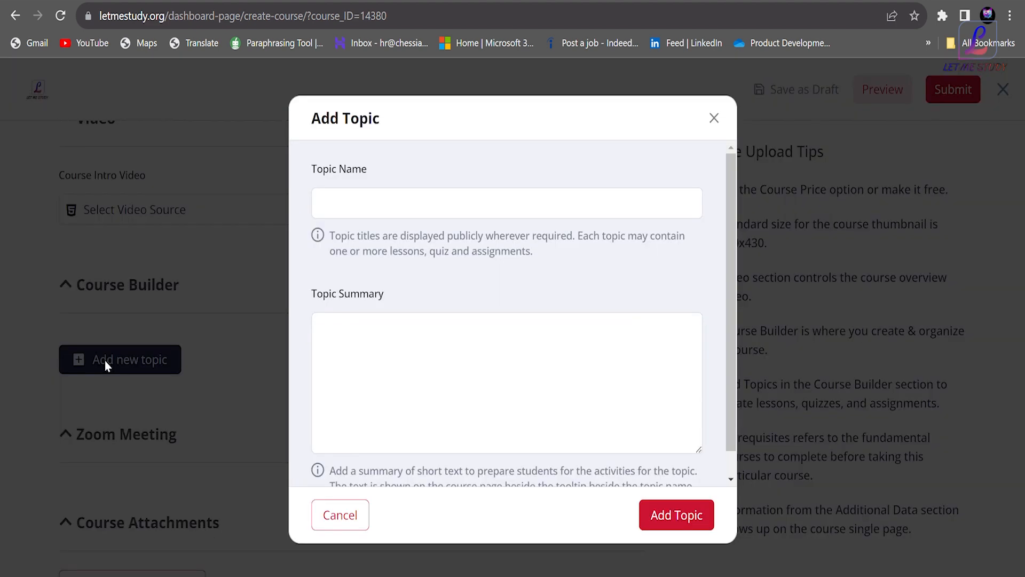
pyautogui.write('M')
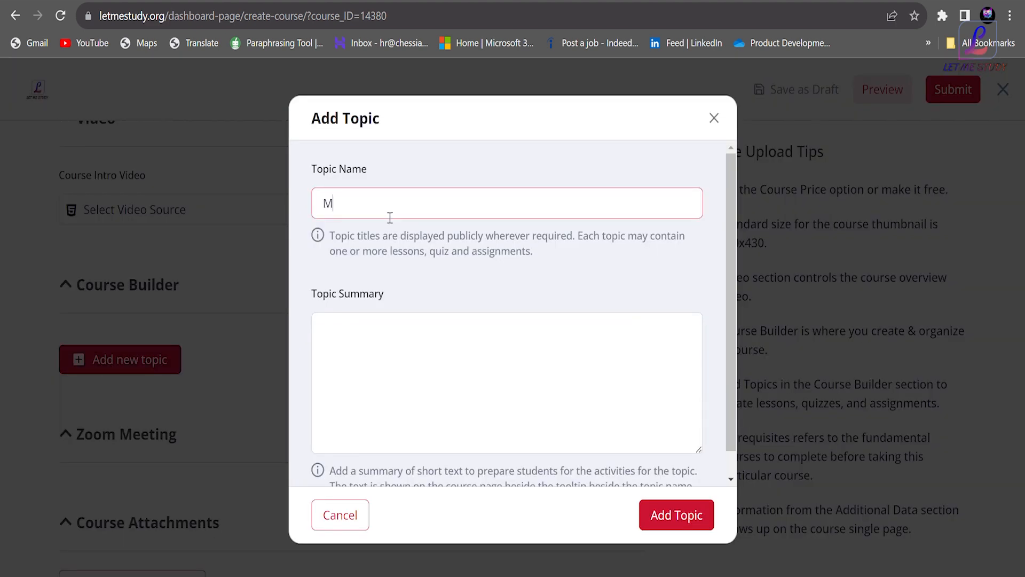
pyautogui.write('odu')
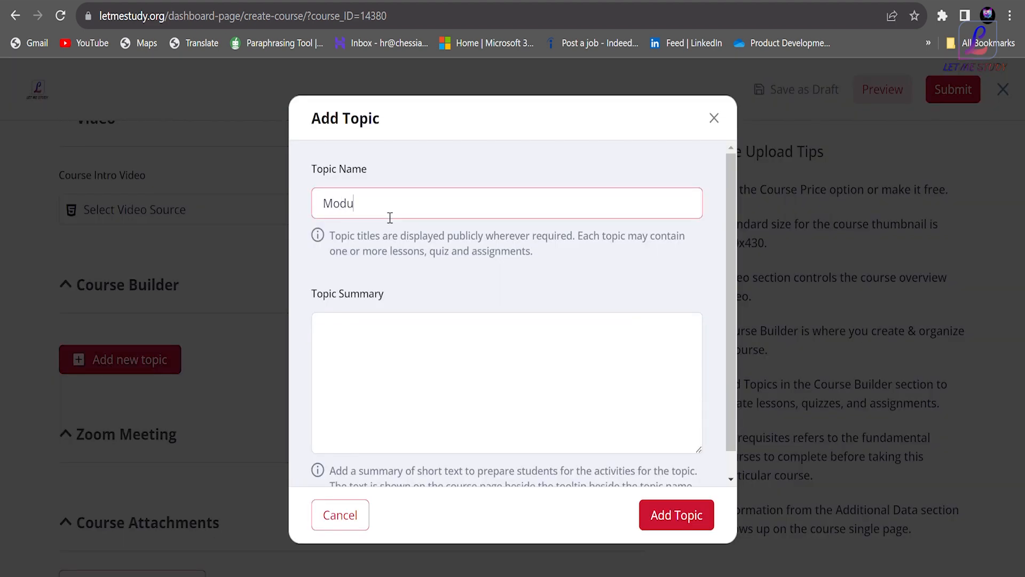
pyautogui.write('le1')
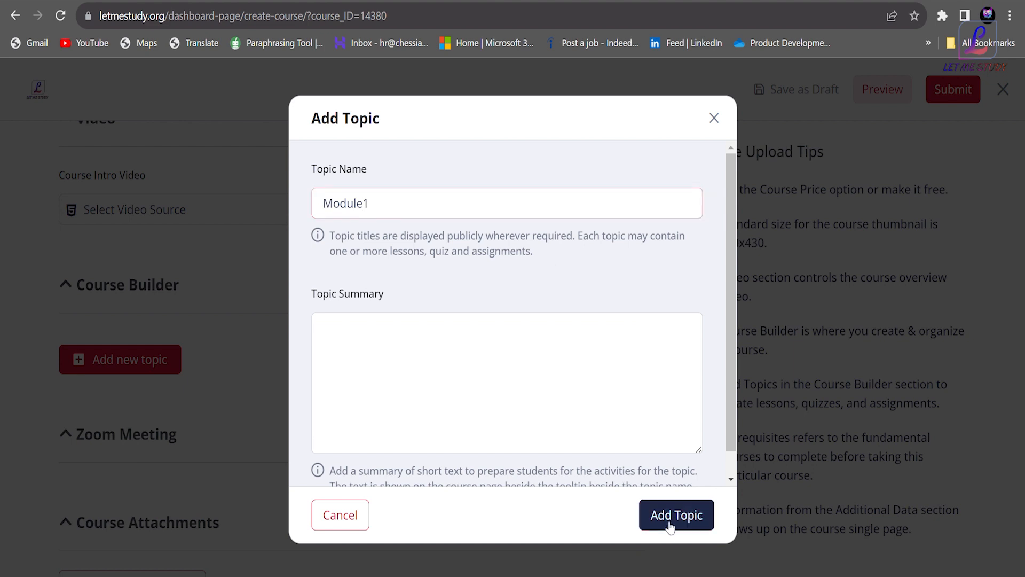
pyautogui.click(677, 515)
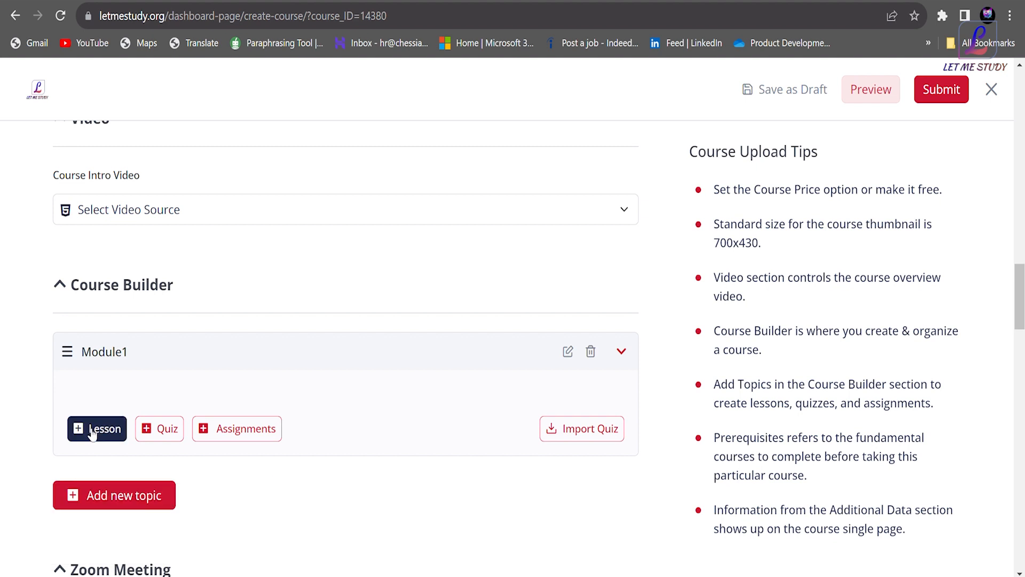
# Add a lesson named Session1 under Module1, replacing the Draft Lesson name
pyautogui.click(97, 428)
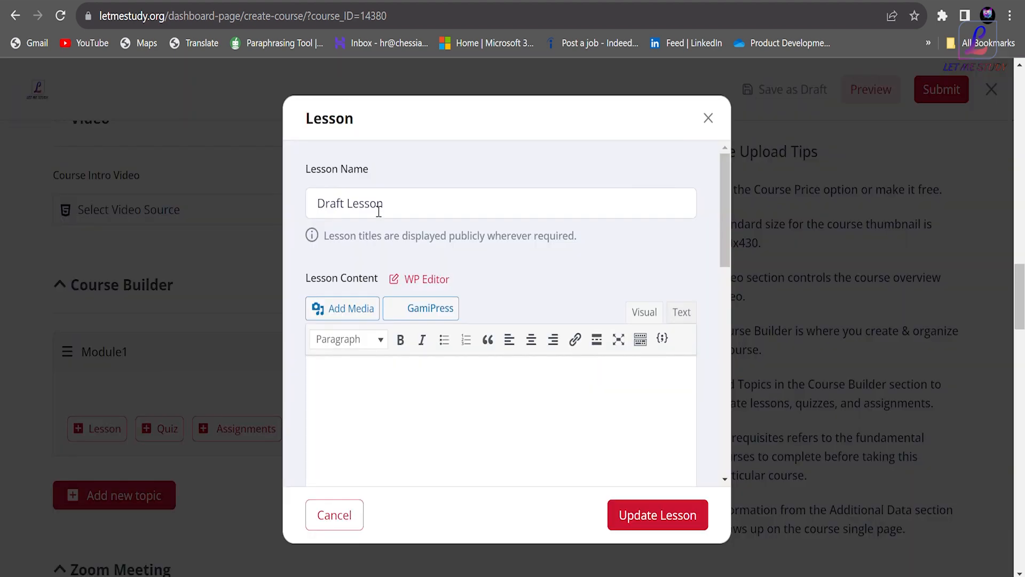
pyautogui.write('Session')
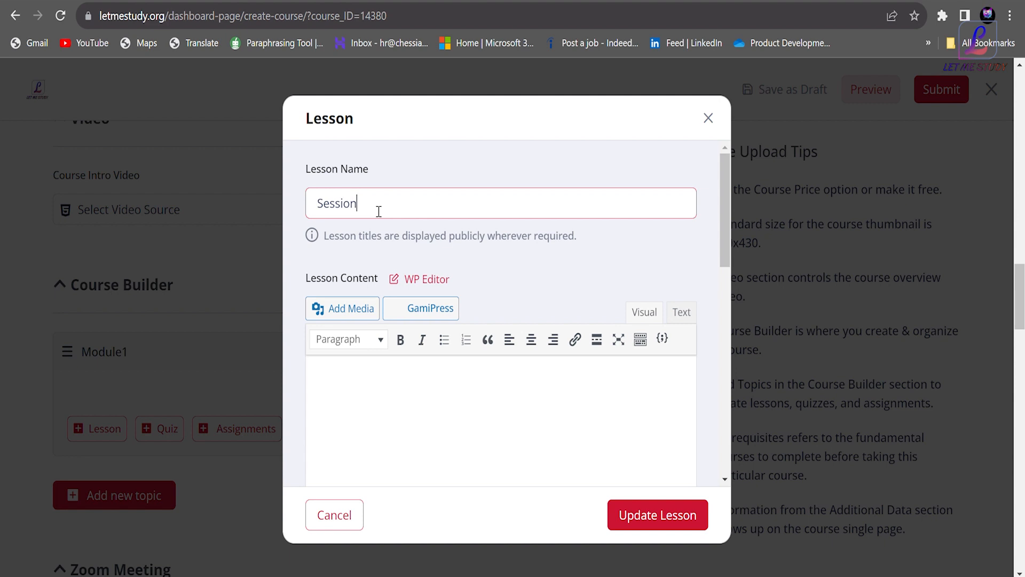
pyautogui.write('1')
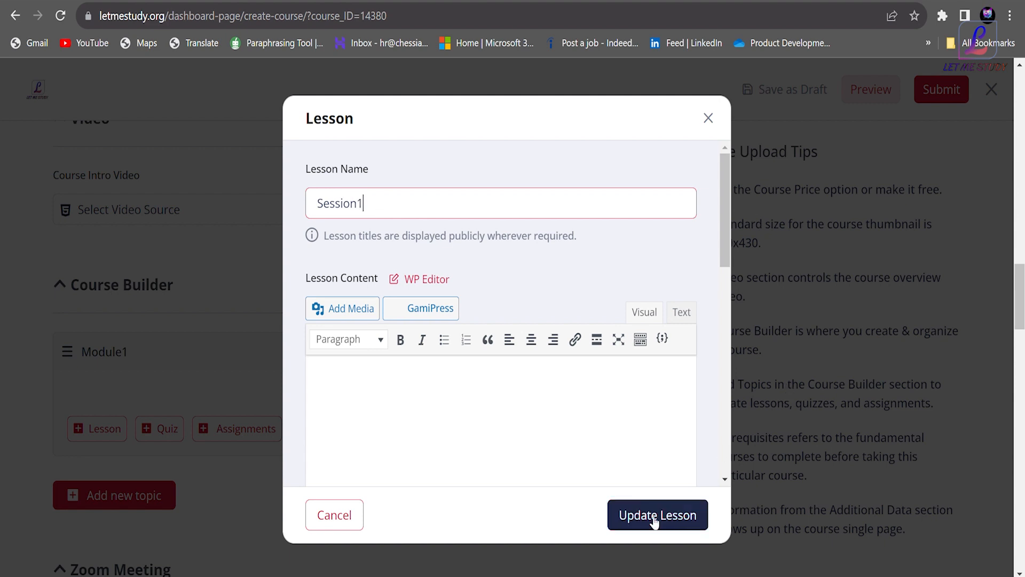
pyautogui.click(658, 515)
pyautogui.write('S')
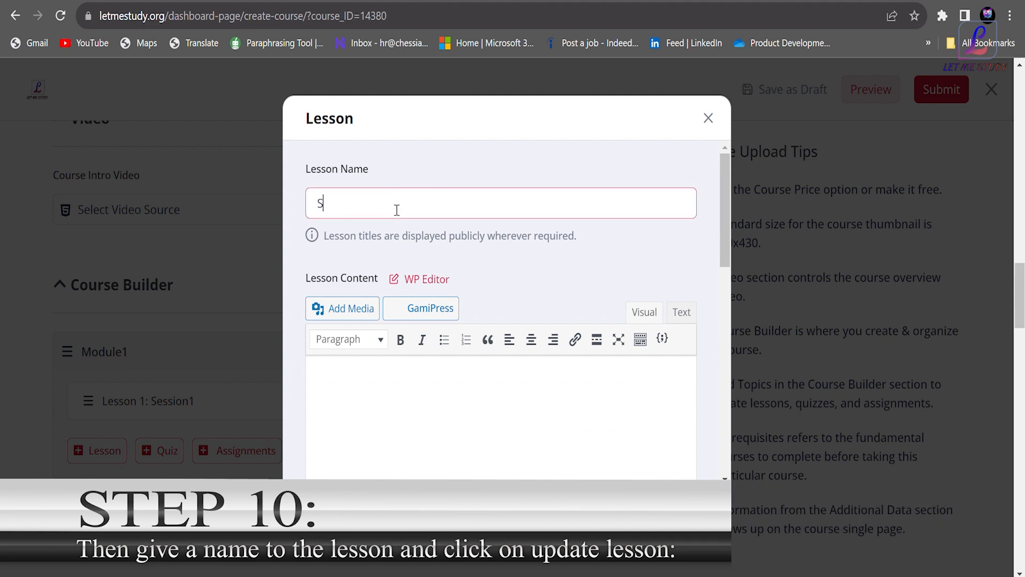
pyautogui.write('ession2')
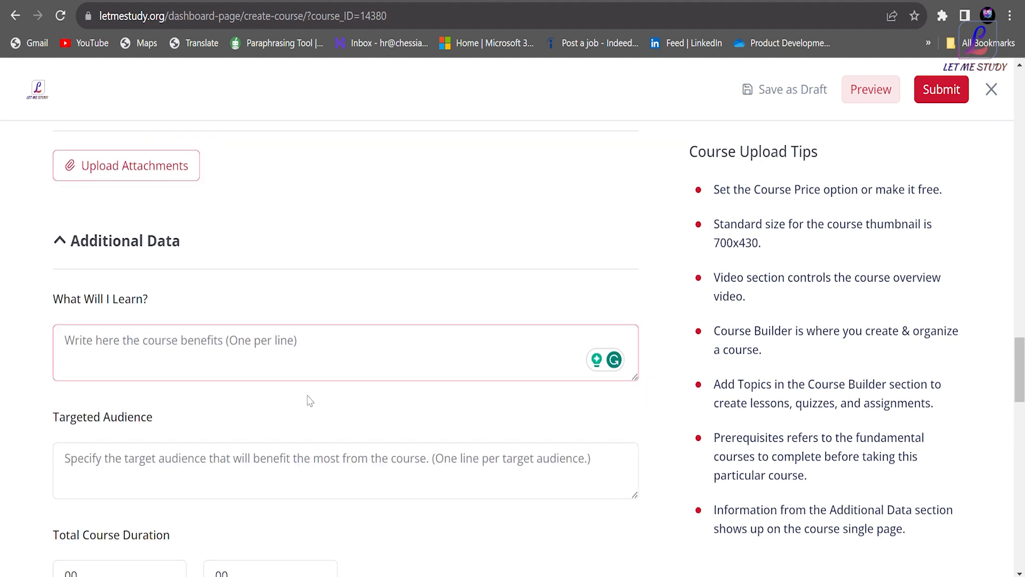
# Enter benefits like 'Faster Time-to-Market.', the targeted audience text and the materials included list
pyautogui.write('Faster Time-to-Market.')
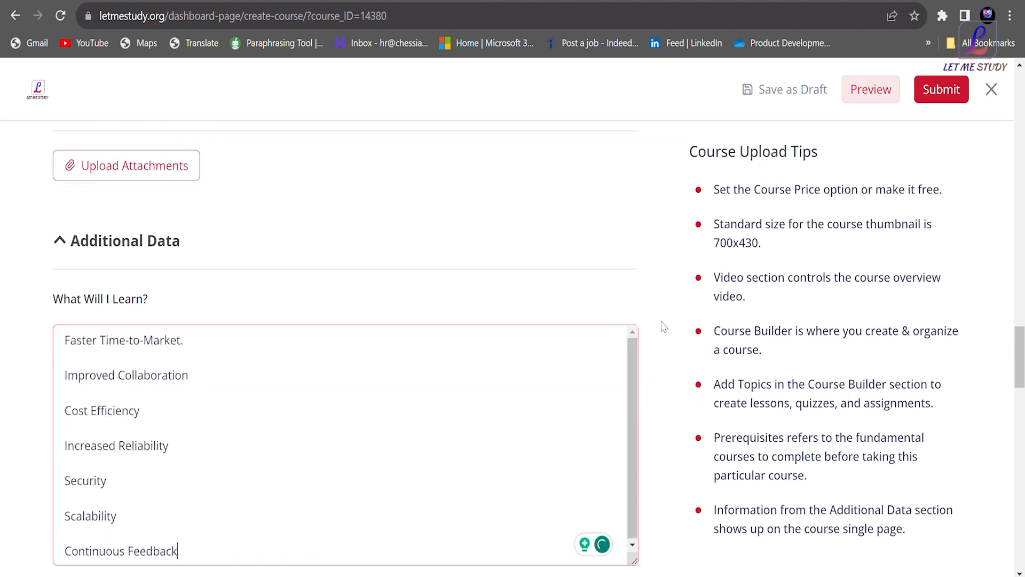
pyautogui.scroll(-3)
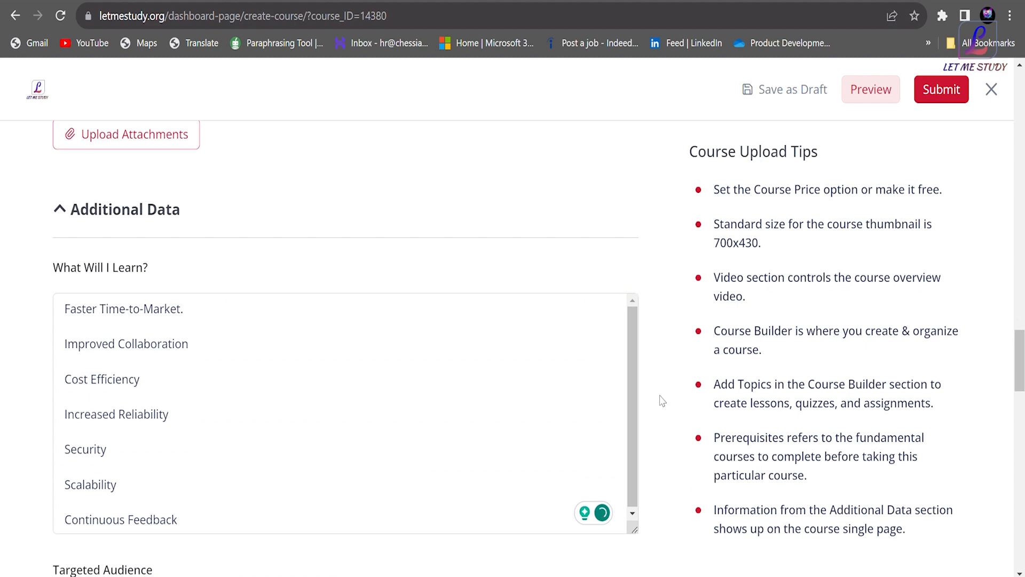
pyautogui.scroll(-3)
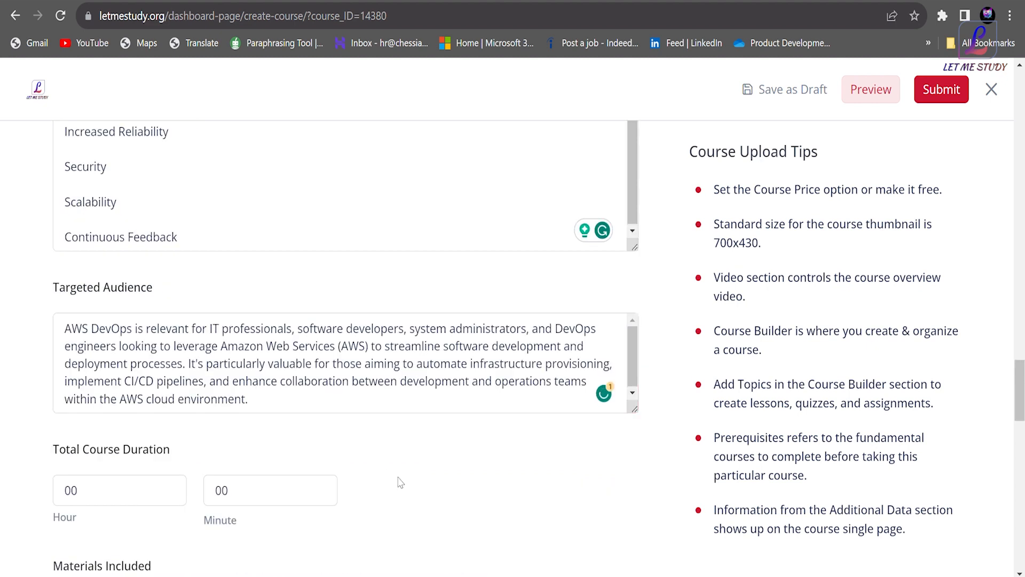
pyautogui.write('40')
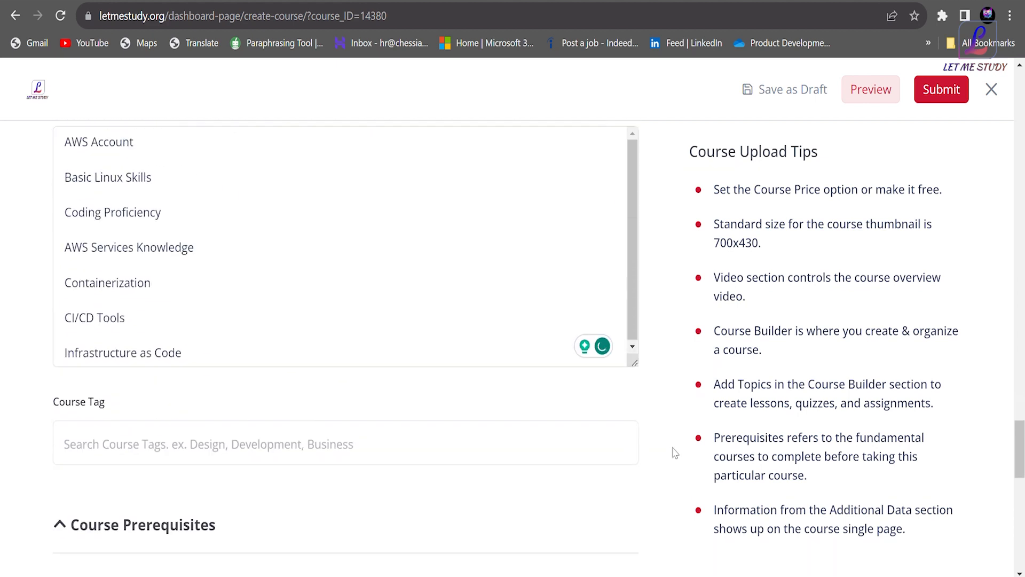
pyautogui.scroll(-3)
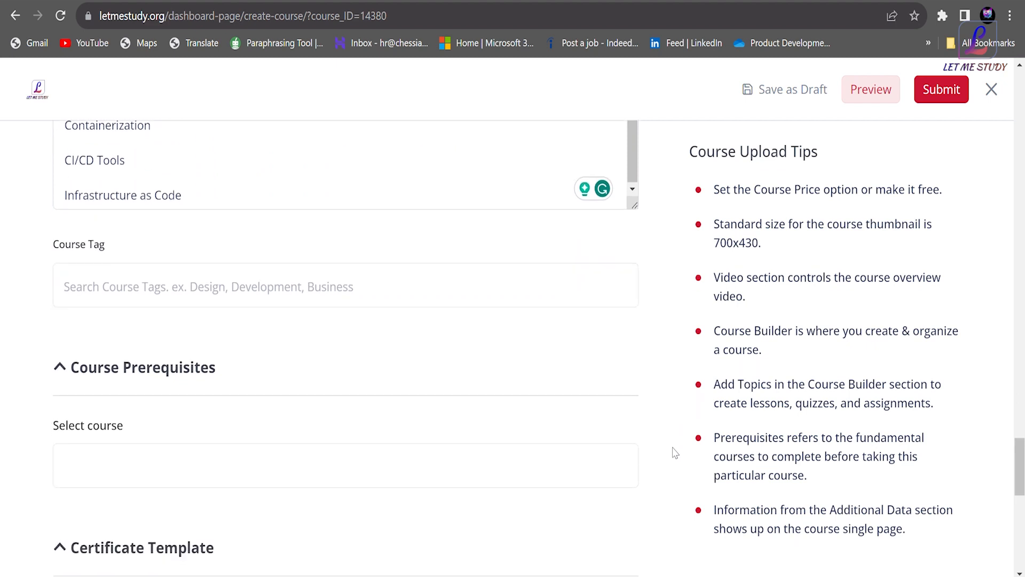
pyautogui.scroll(-3)
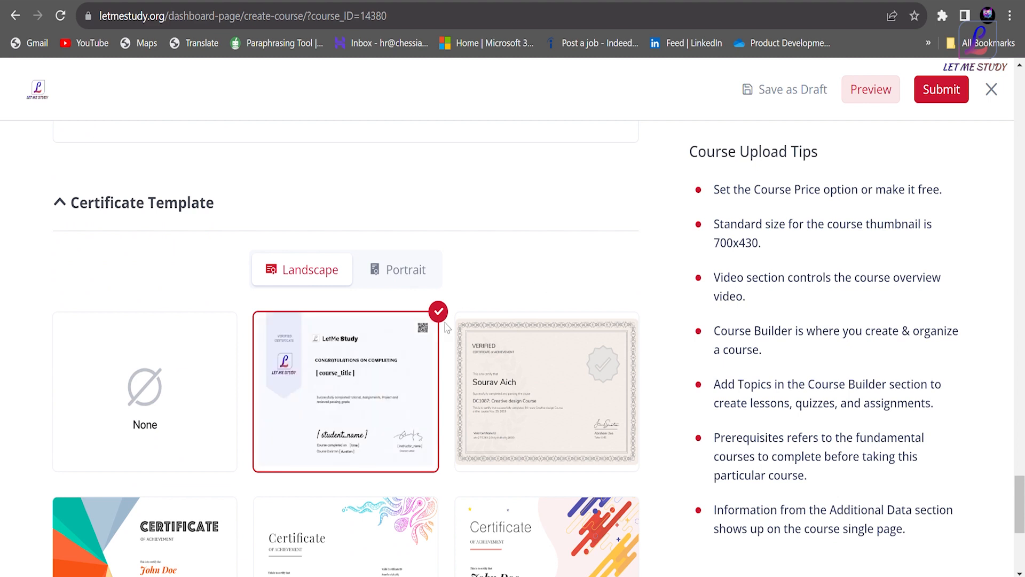
# Submit the finished AWS Devops course, returning to the Let Me Study homepage
pyautogui.scroll(3)
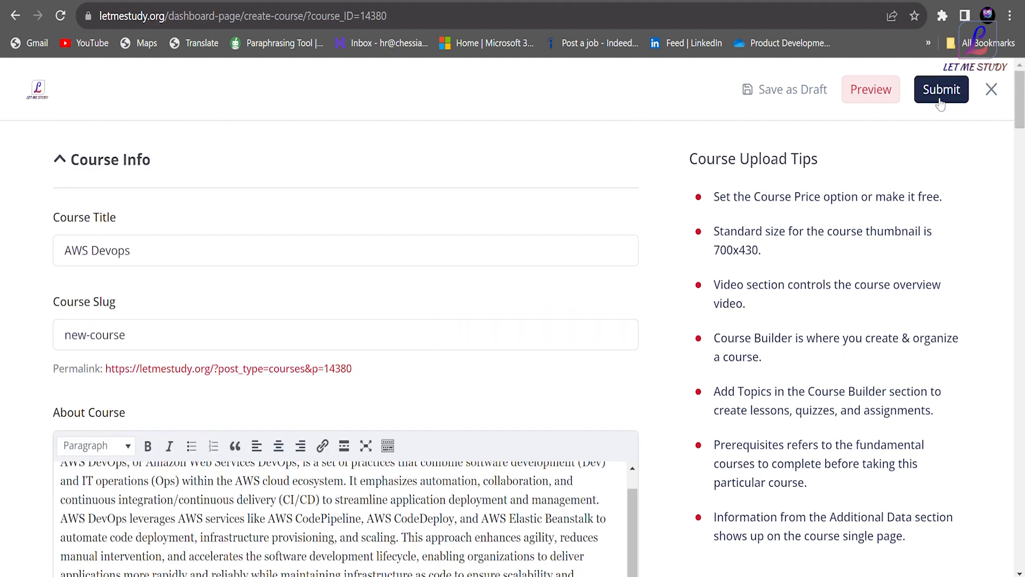
pyautogui.click(940, 89)
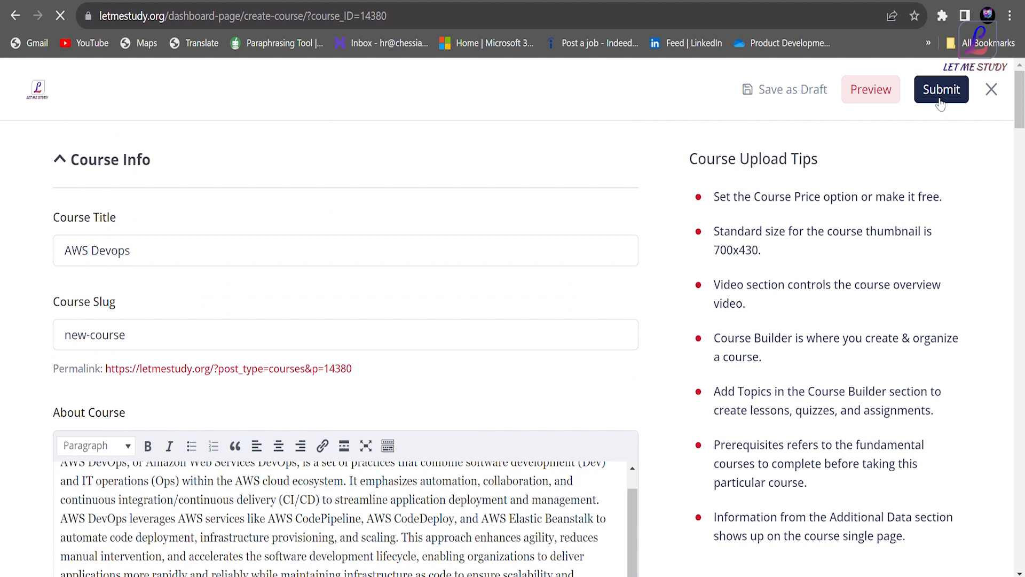
pyautogui.click(941, 90)
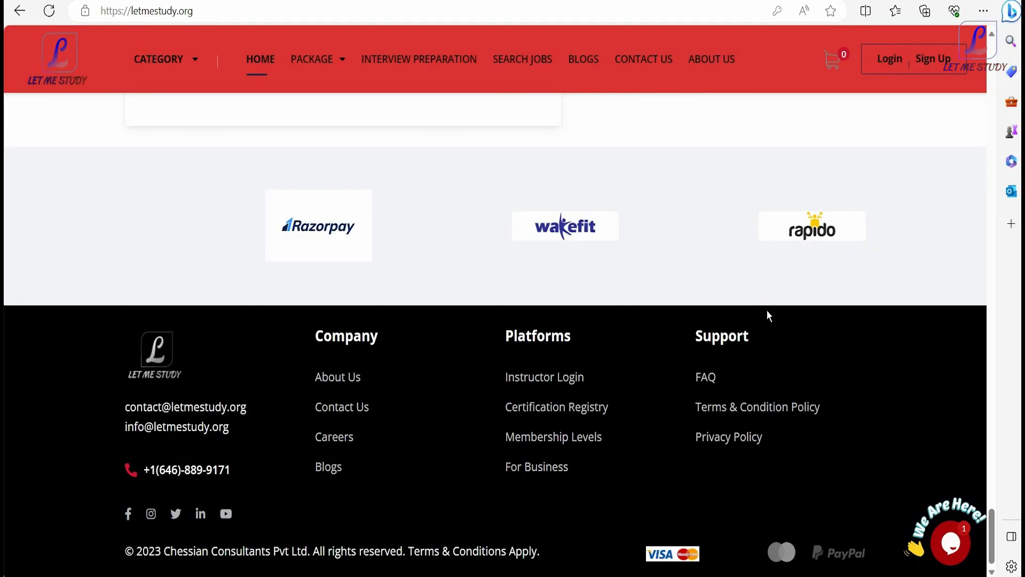
pyautogui.moveTo(852, 449)
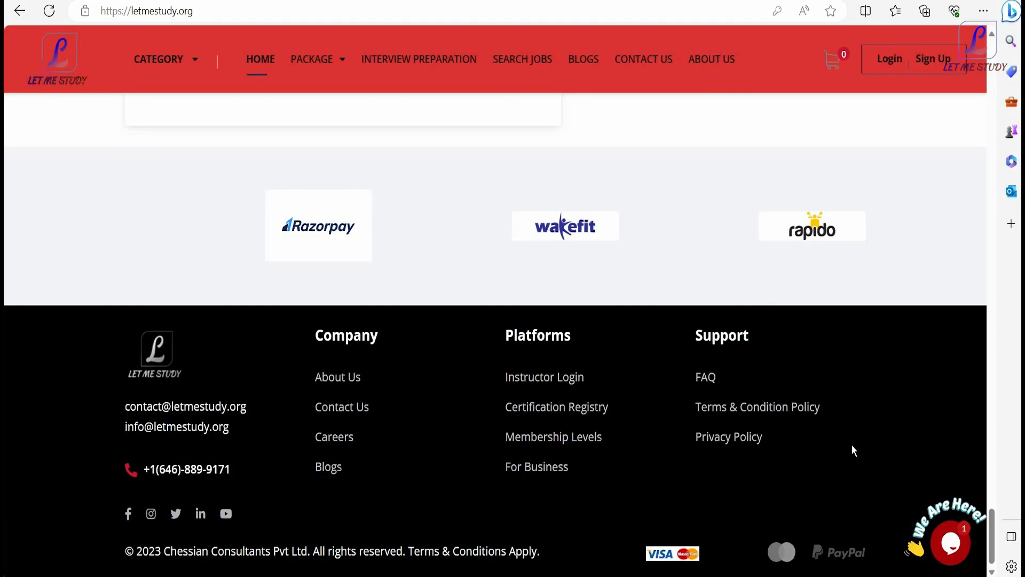